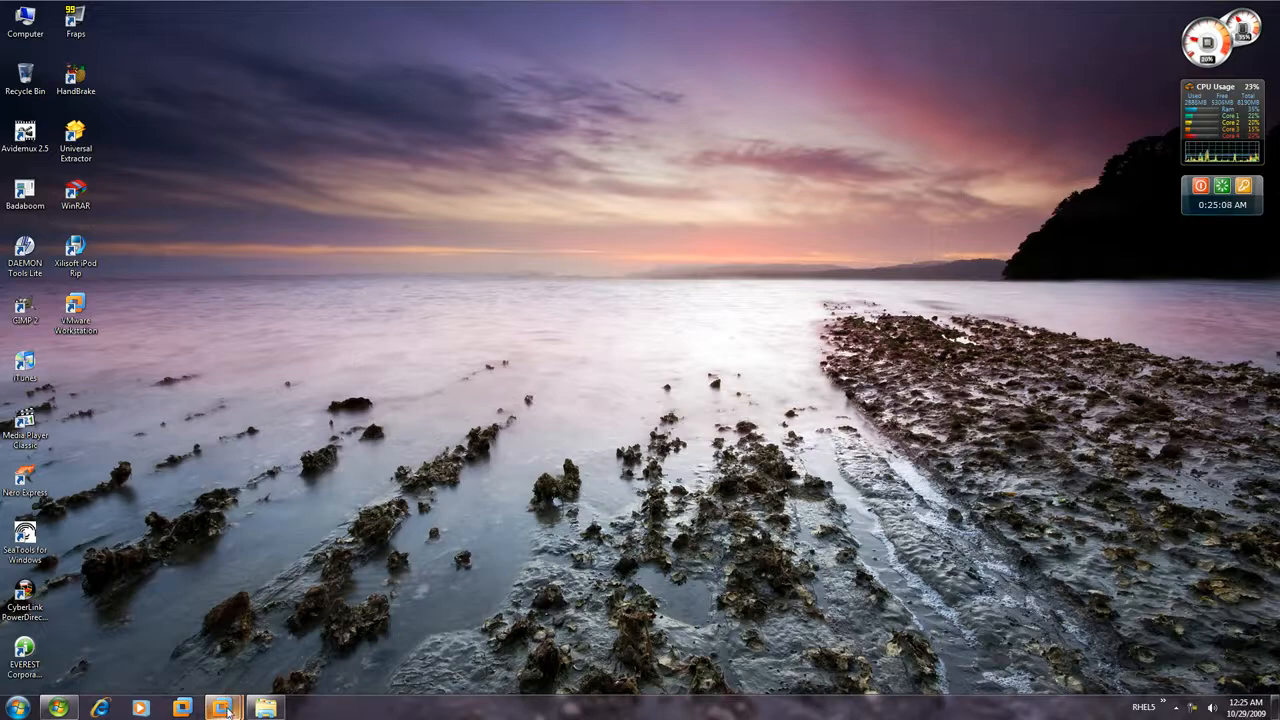
Restore the rhel-5.4x86 virtual machine window from the taskbar thumbnail.
left_click(222, 708)
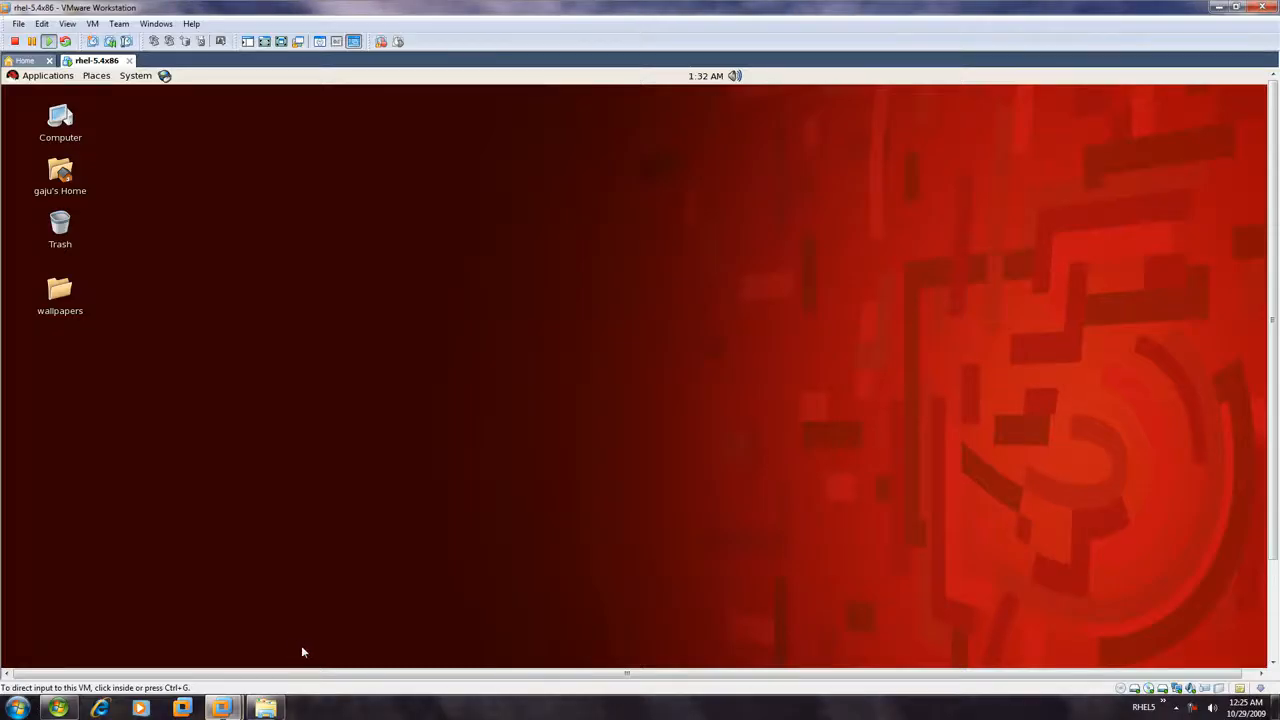
mouse_move(338, 560)
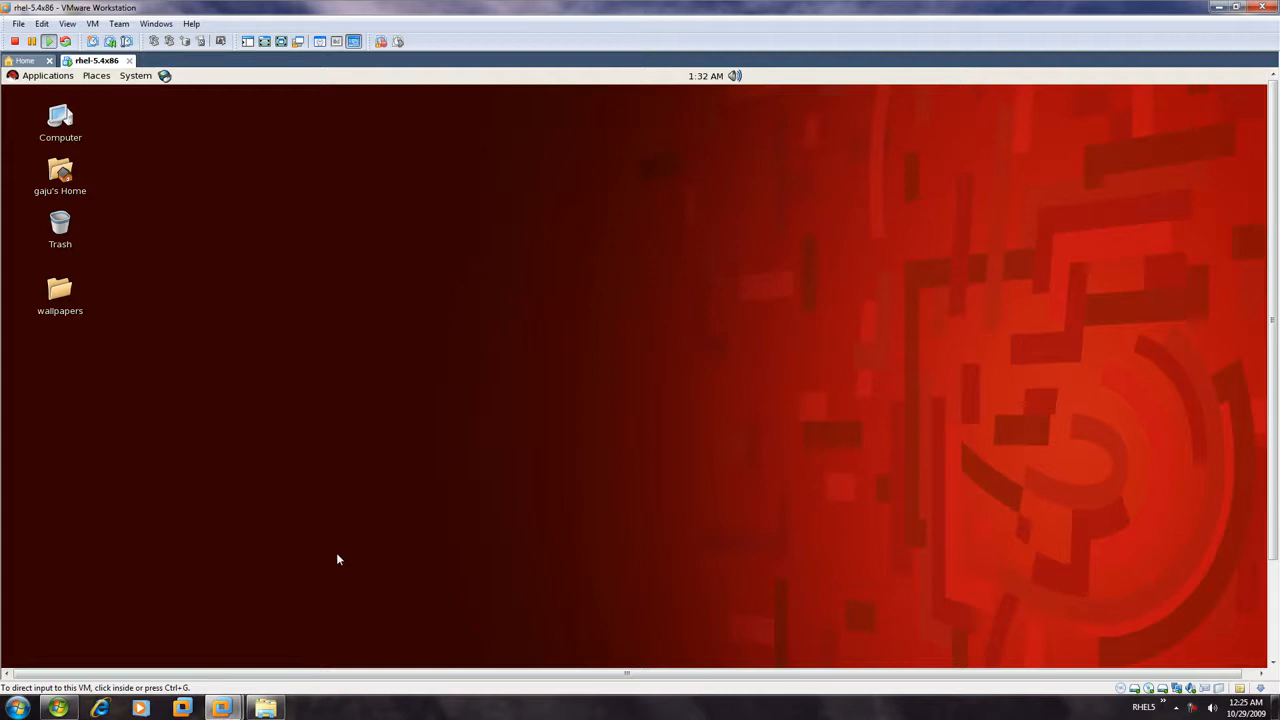
mouse_move(760, 376)
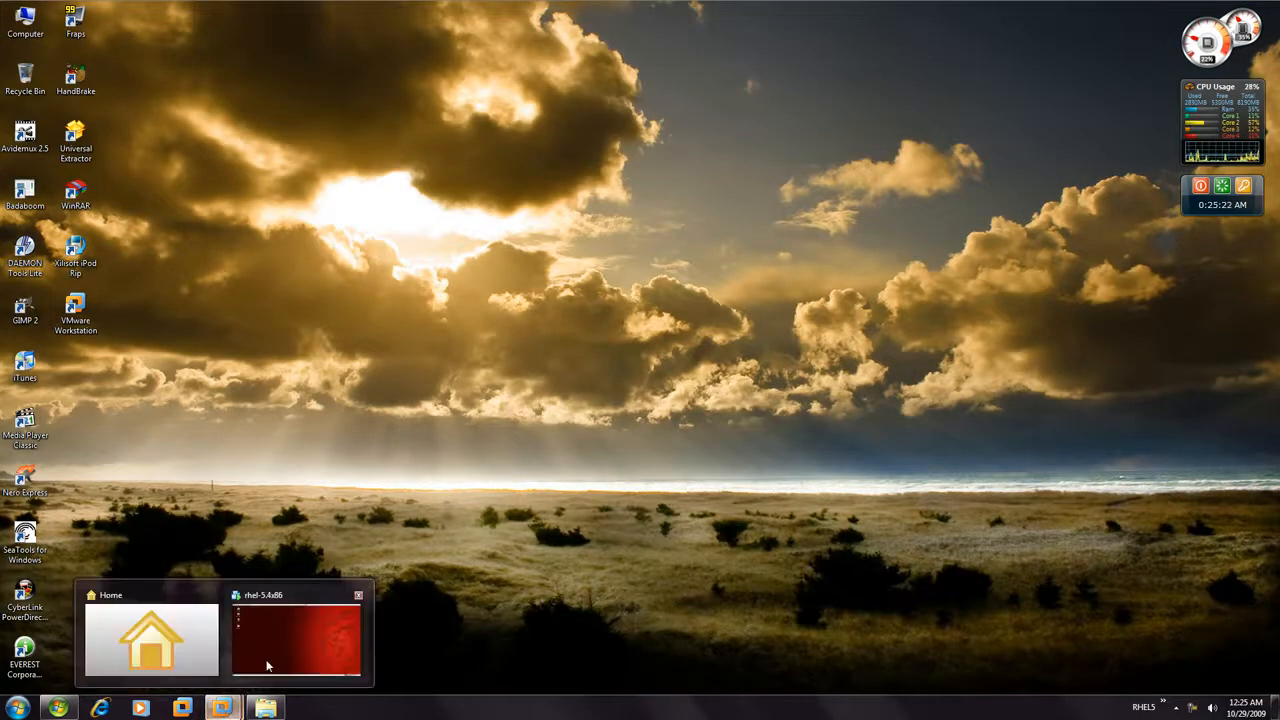
left_click(296, 640)
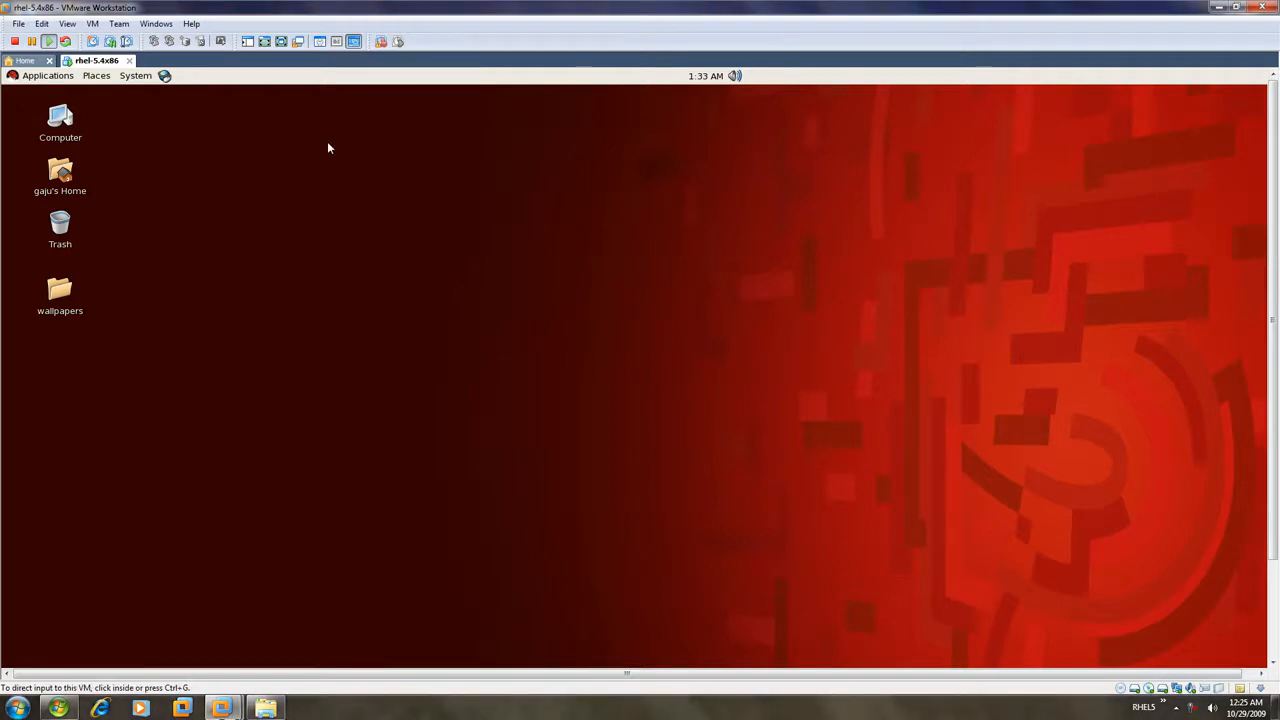
mouse_move(332, 146)
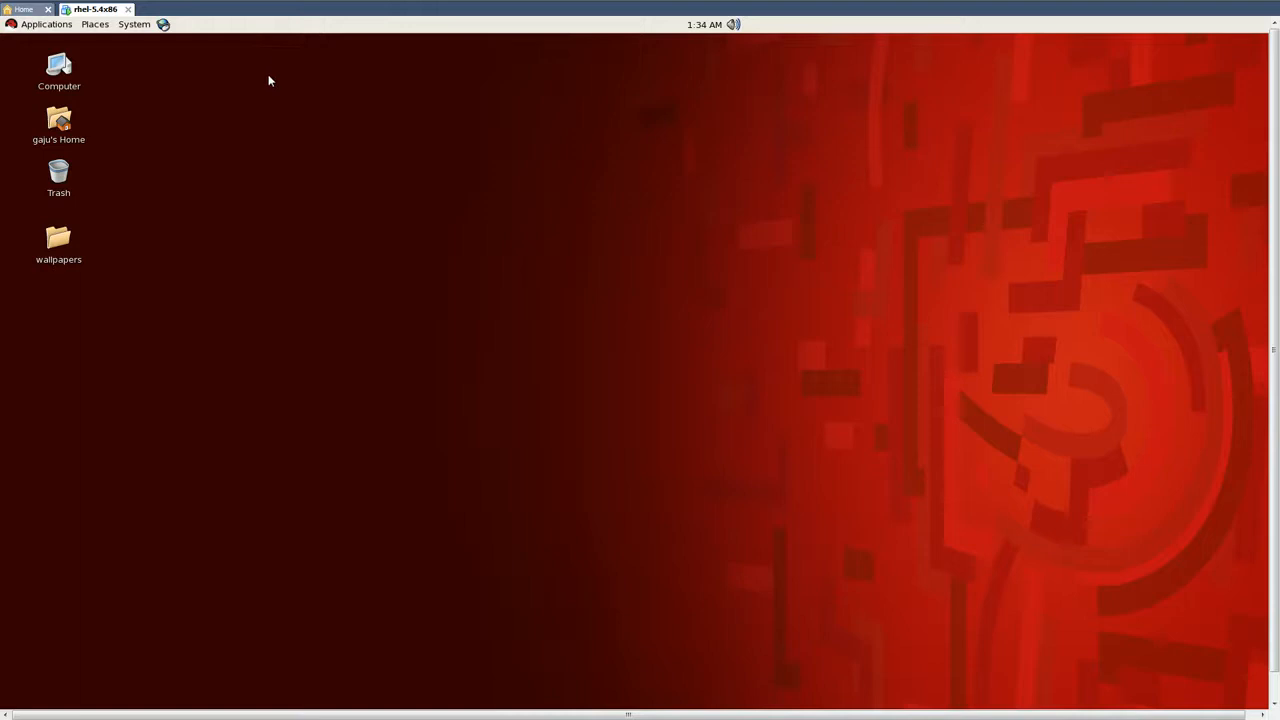
mouse_move(288, 8)
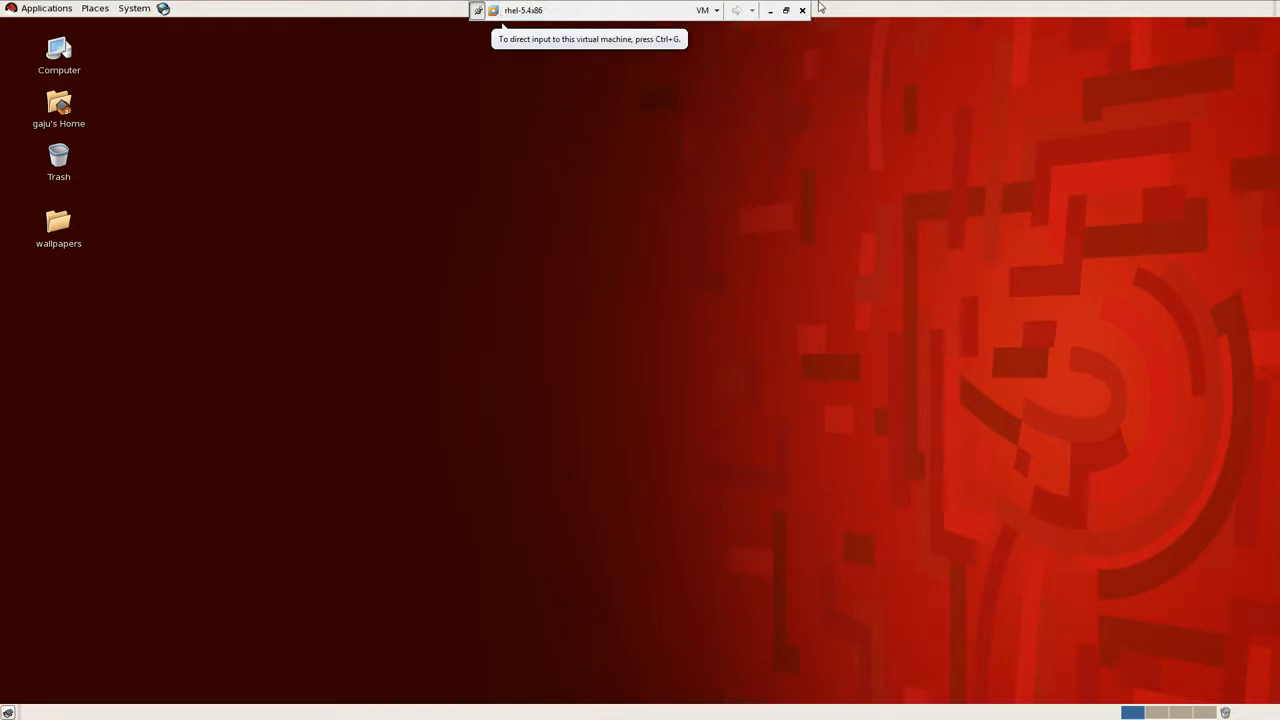
Start Install VMware Tools from the VM menu, confirm, and dismiss the update-server error.
left_click(706, 10)
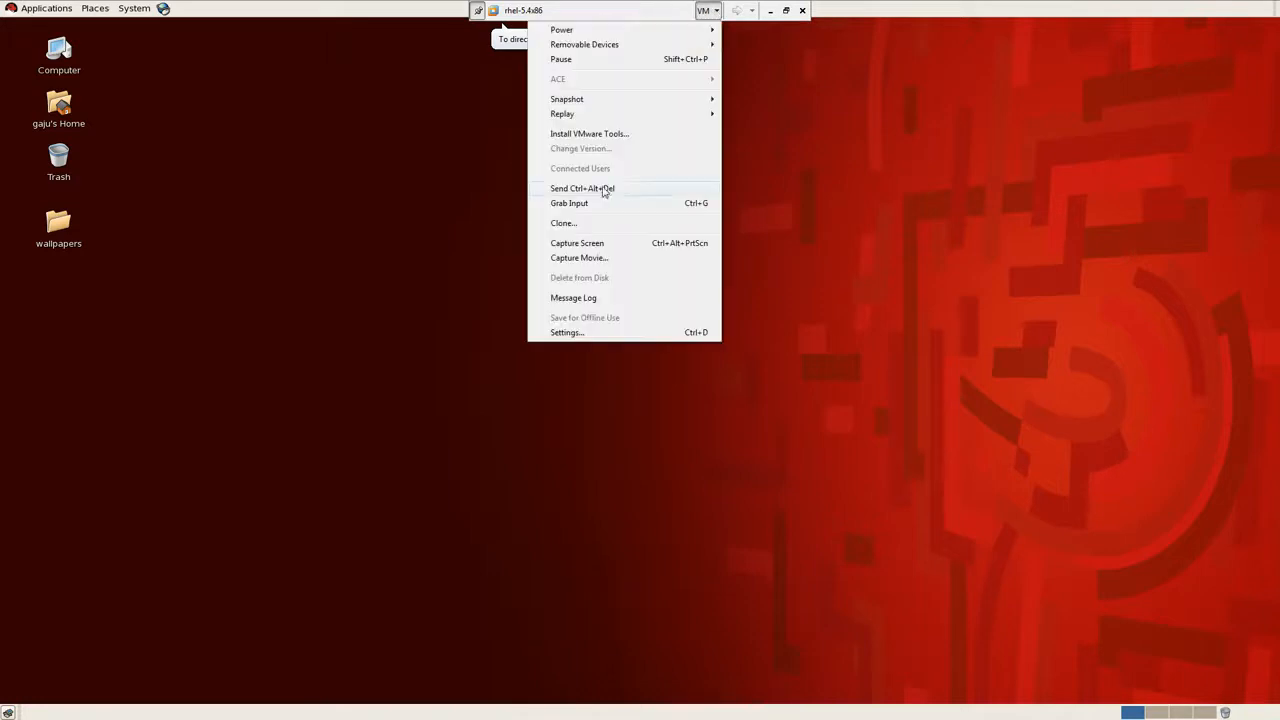
left_click(588, 132)
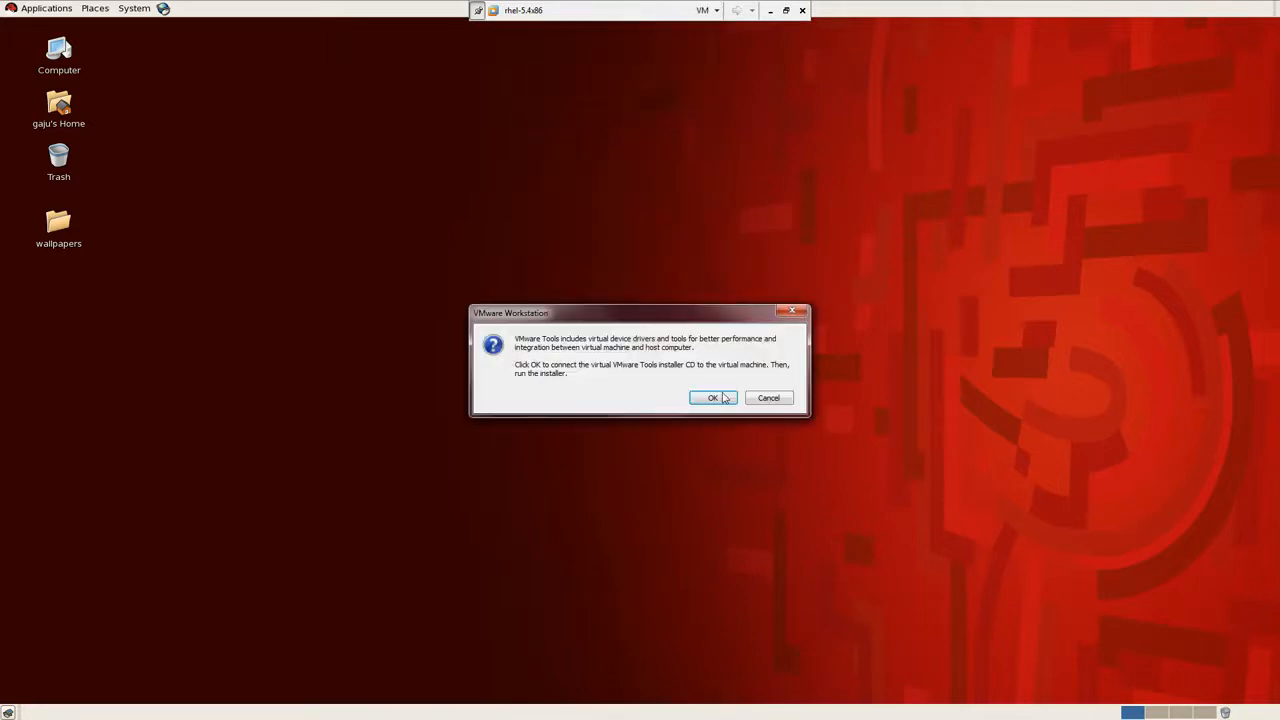
left_click(712, 396)
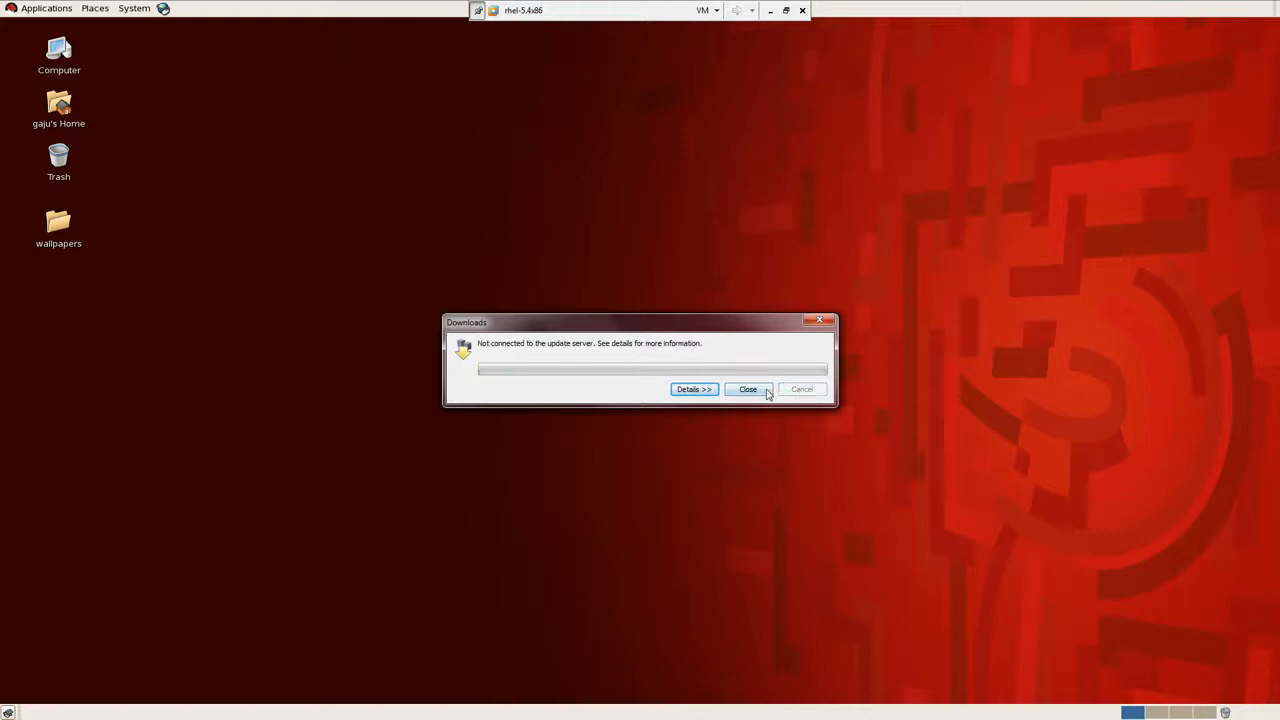
left_click(748, 388)
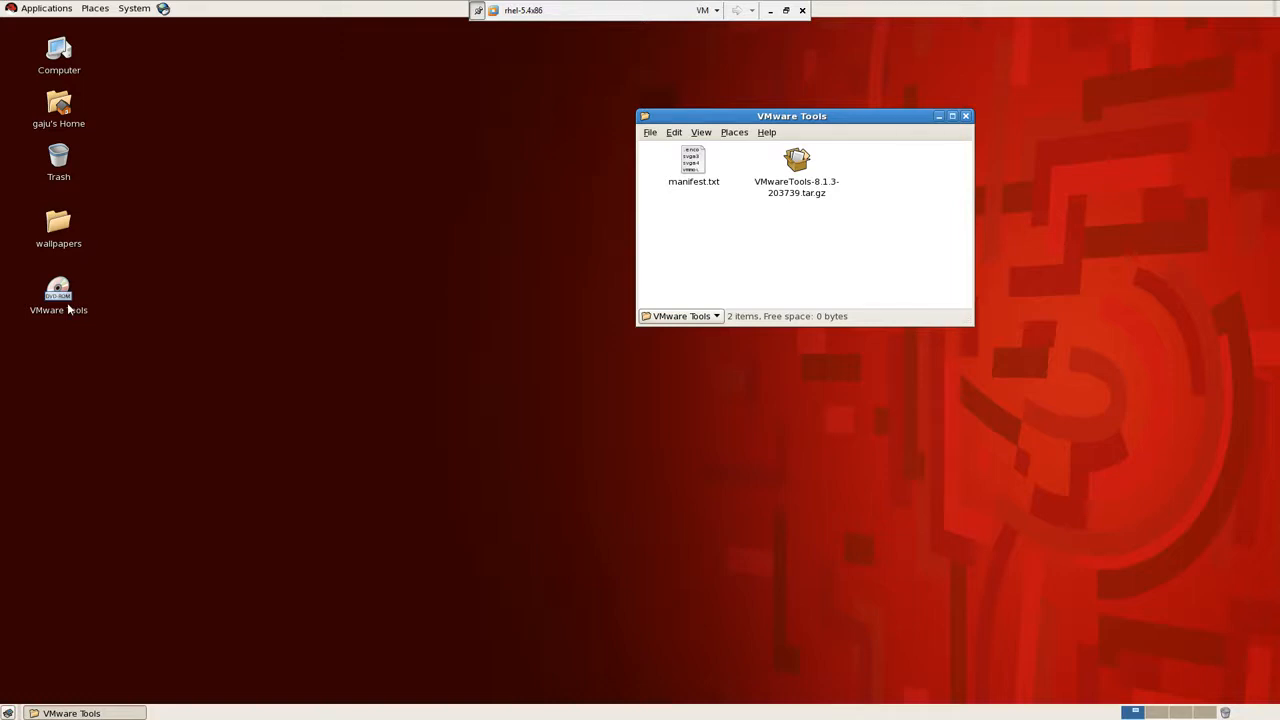
mouse_move(500, 292)
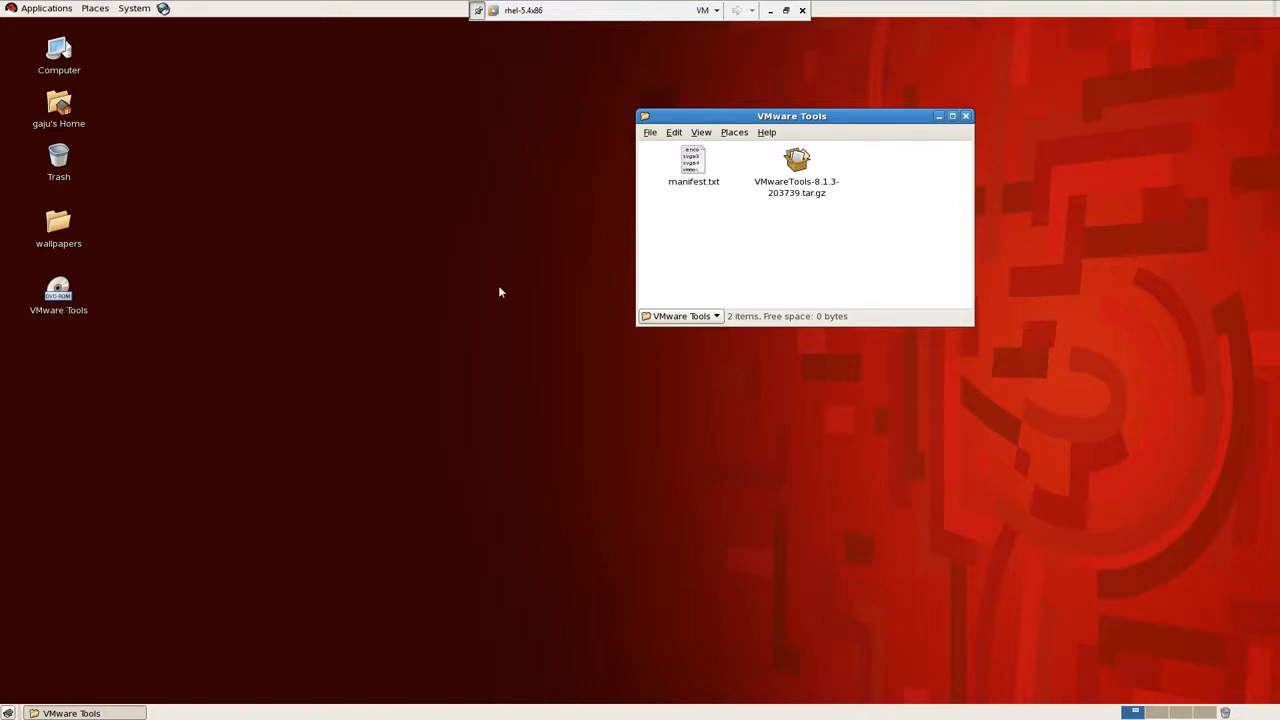
mouse_move(336, 292)
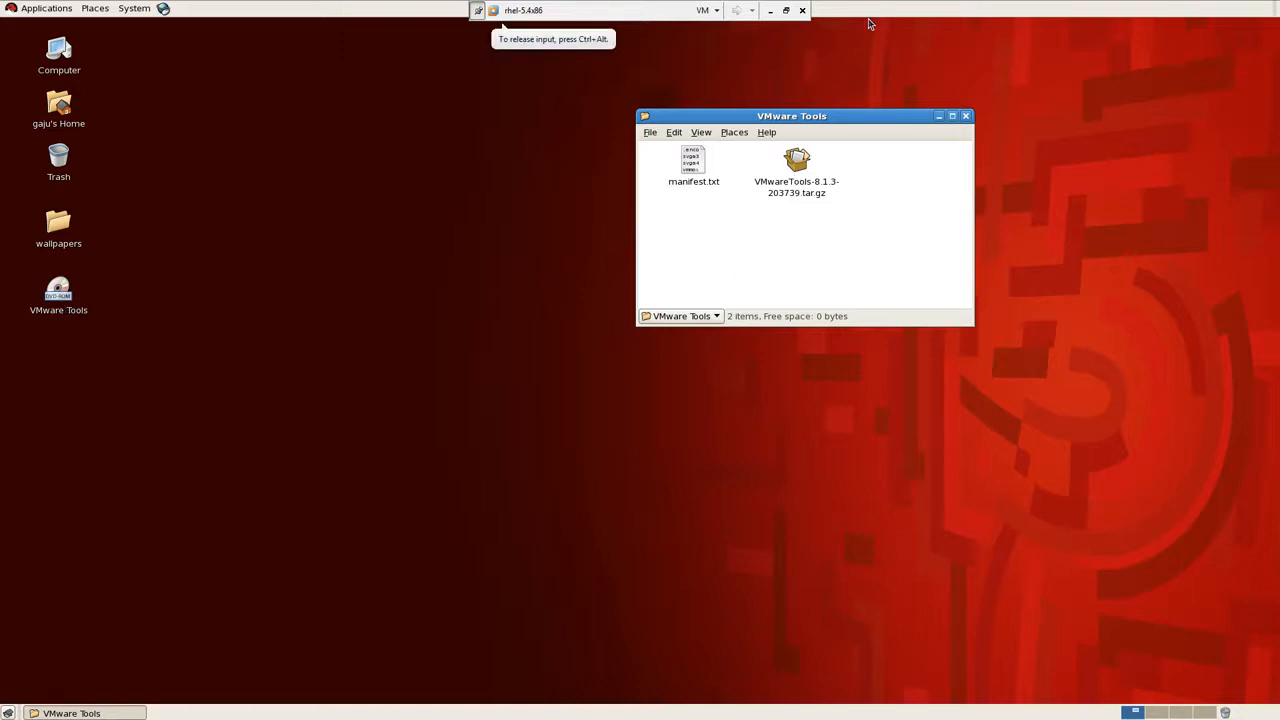
Open VMwareTools-8.1.3-203739.tar.gz from the CD window in Archive Manager.
left_click(796, 164)
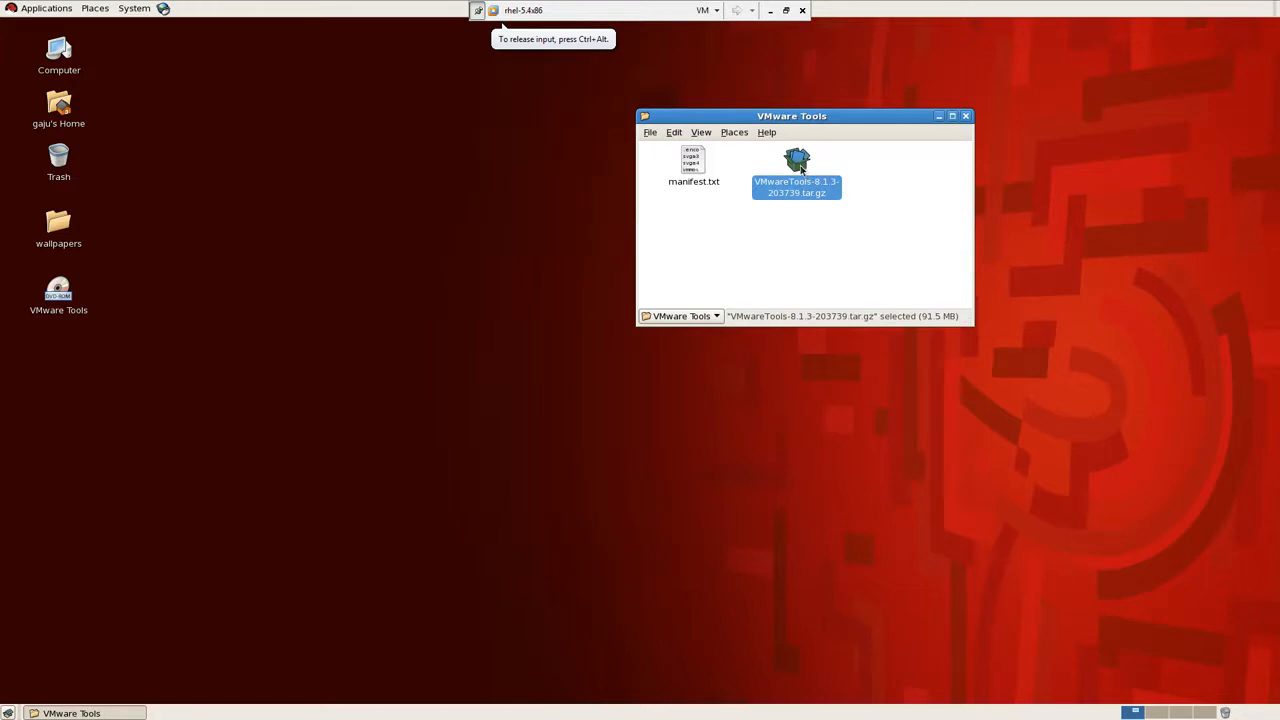
right_click(796, 164)
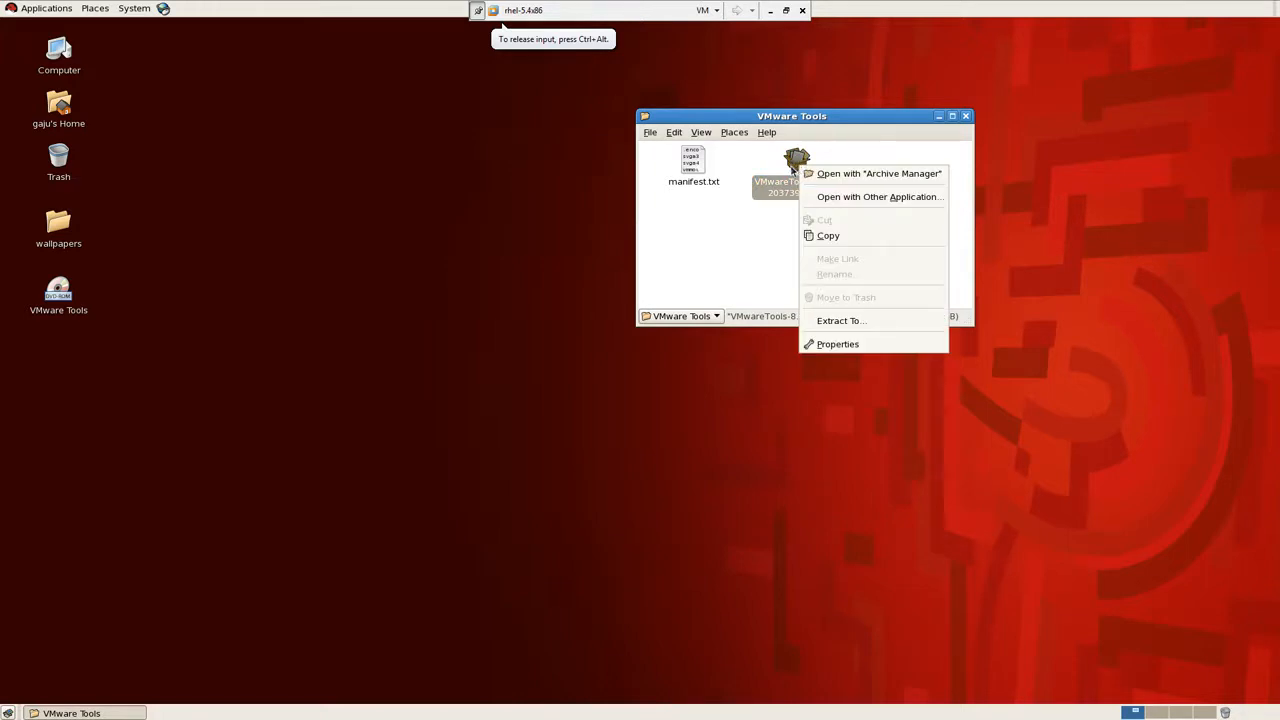
left_click(878, 172)
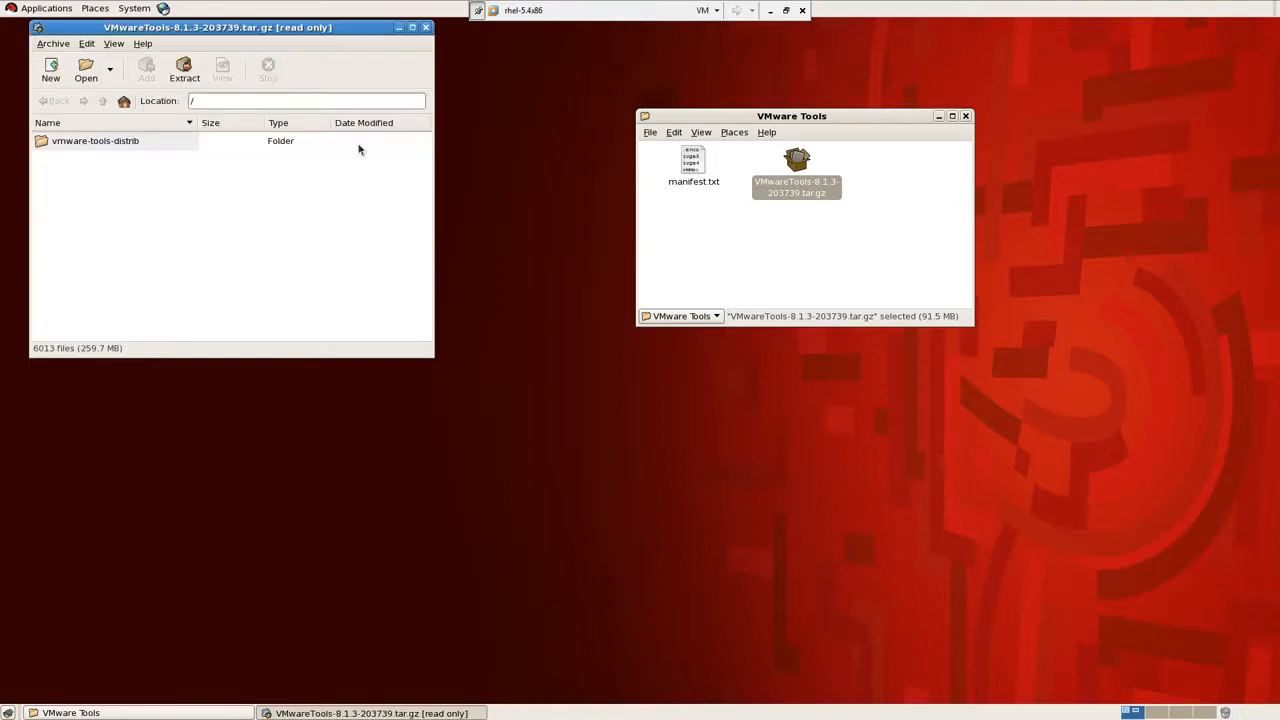
mouse_move(158, 84)
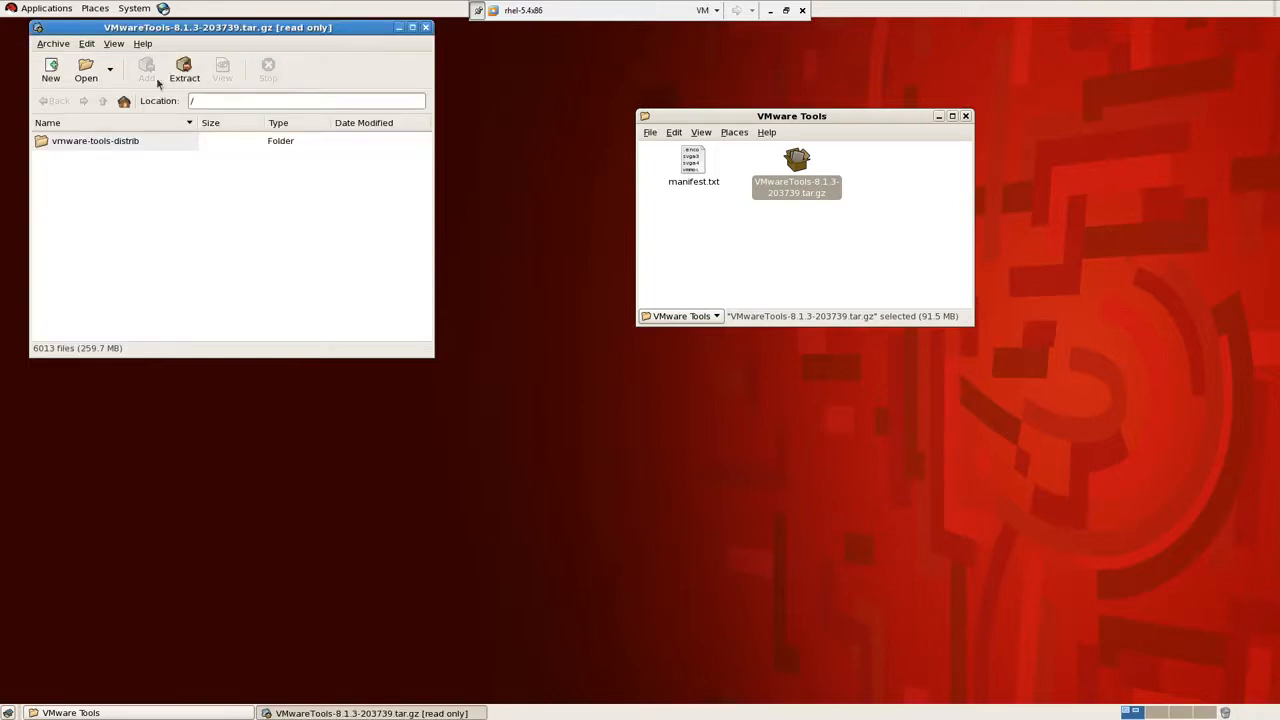
Extract vmware-tools-distrib to the Desktop, then close the CD window and Archive Manager.
left_click(184, 70)
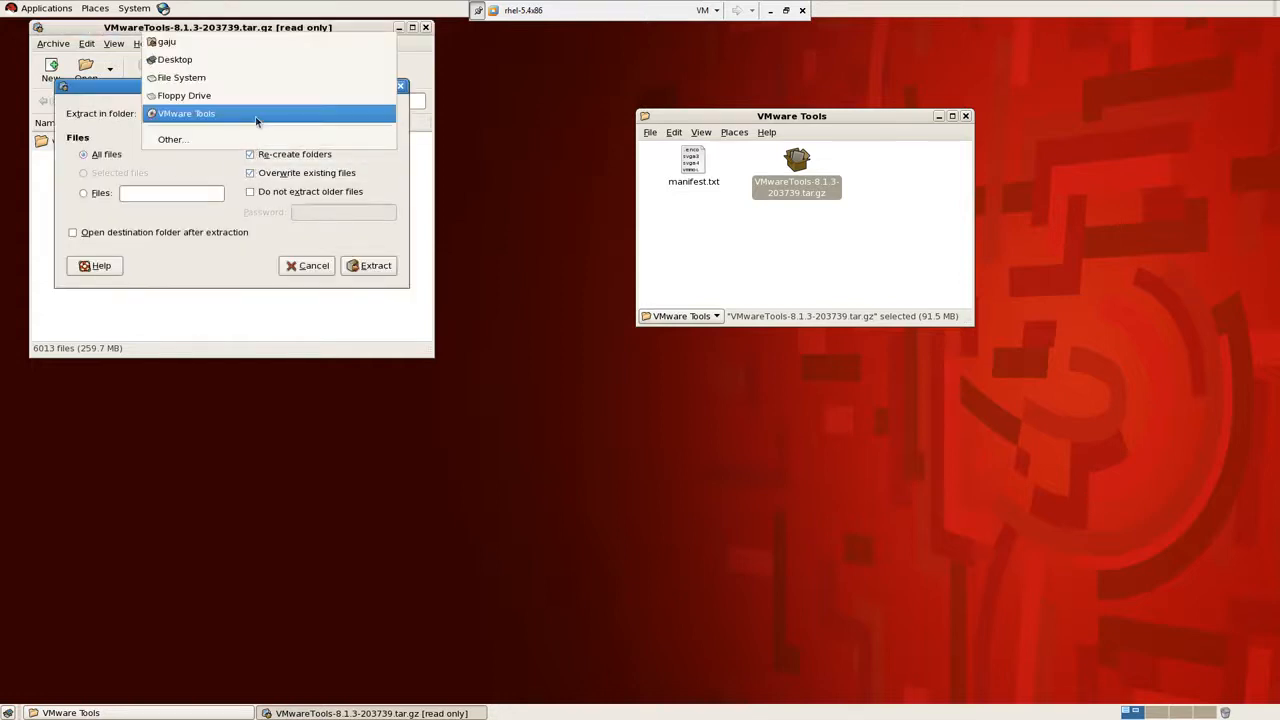
left_click(176, 60)
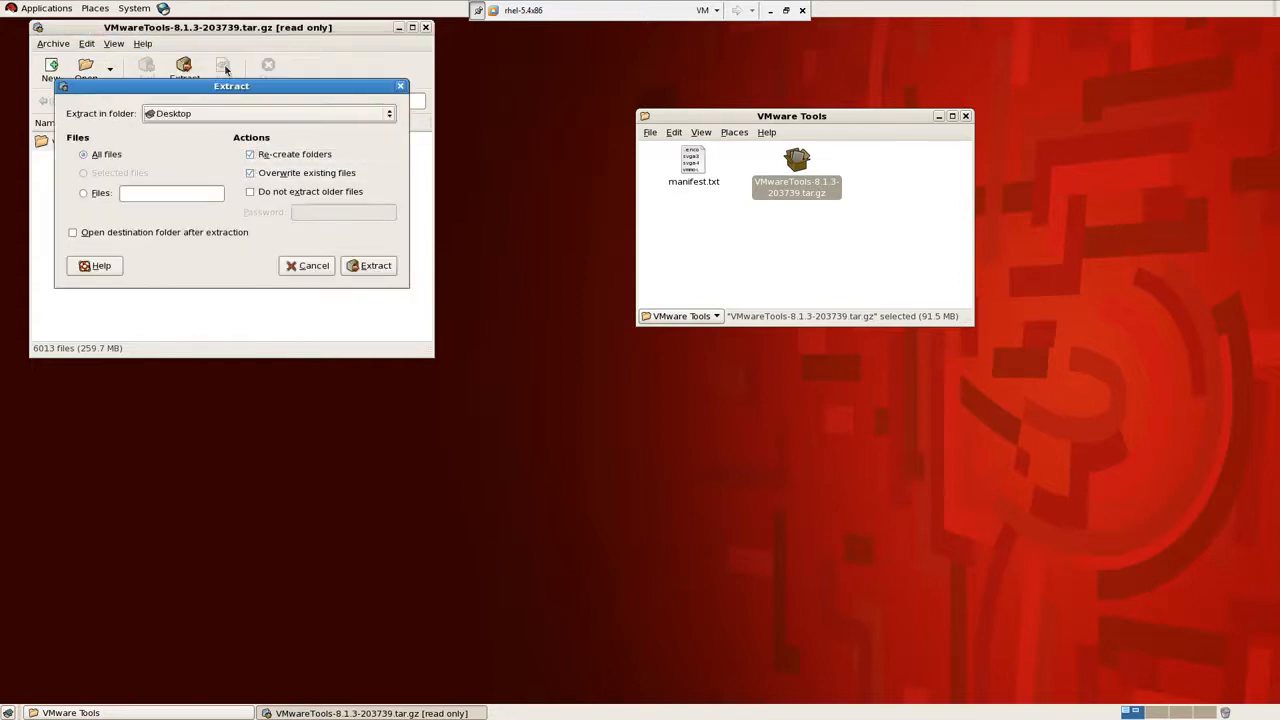
left_click(376, 264)
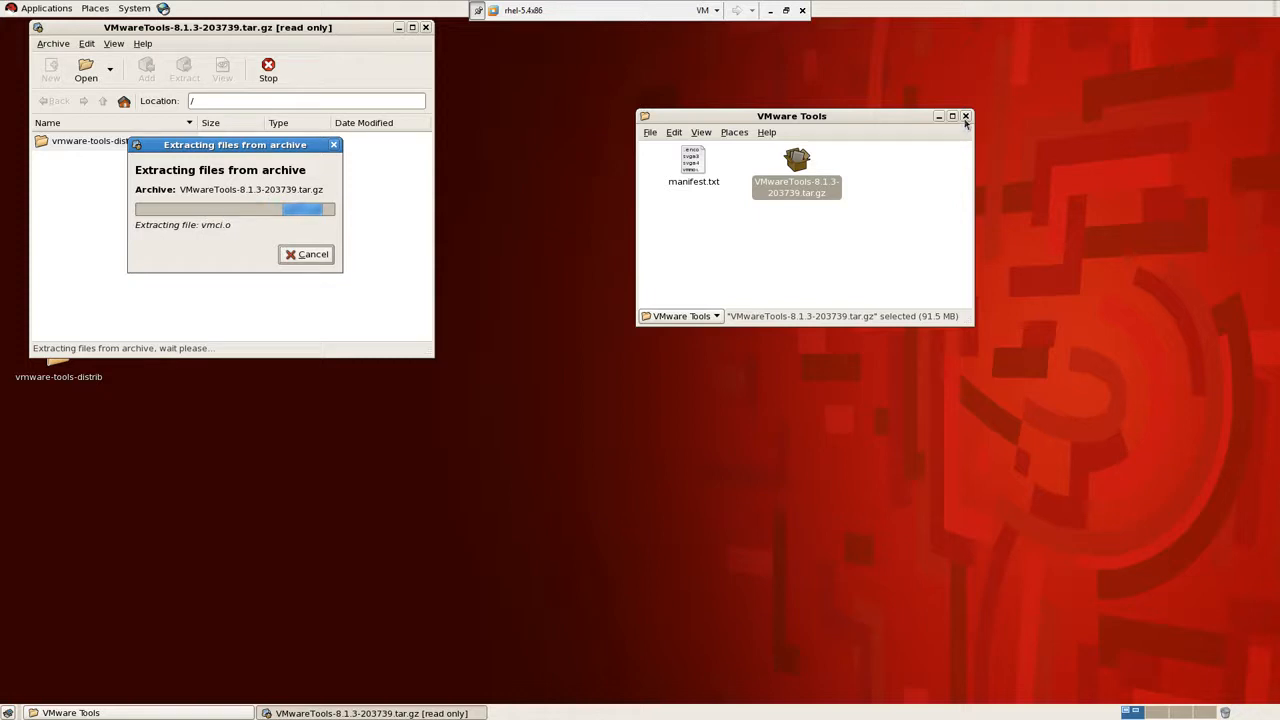
left_click(964, 116)
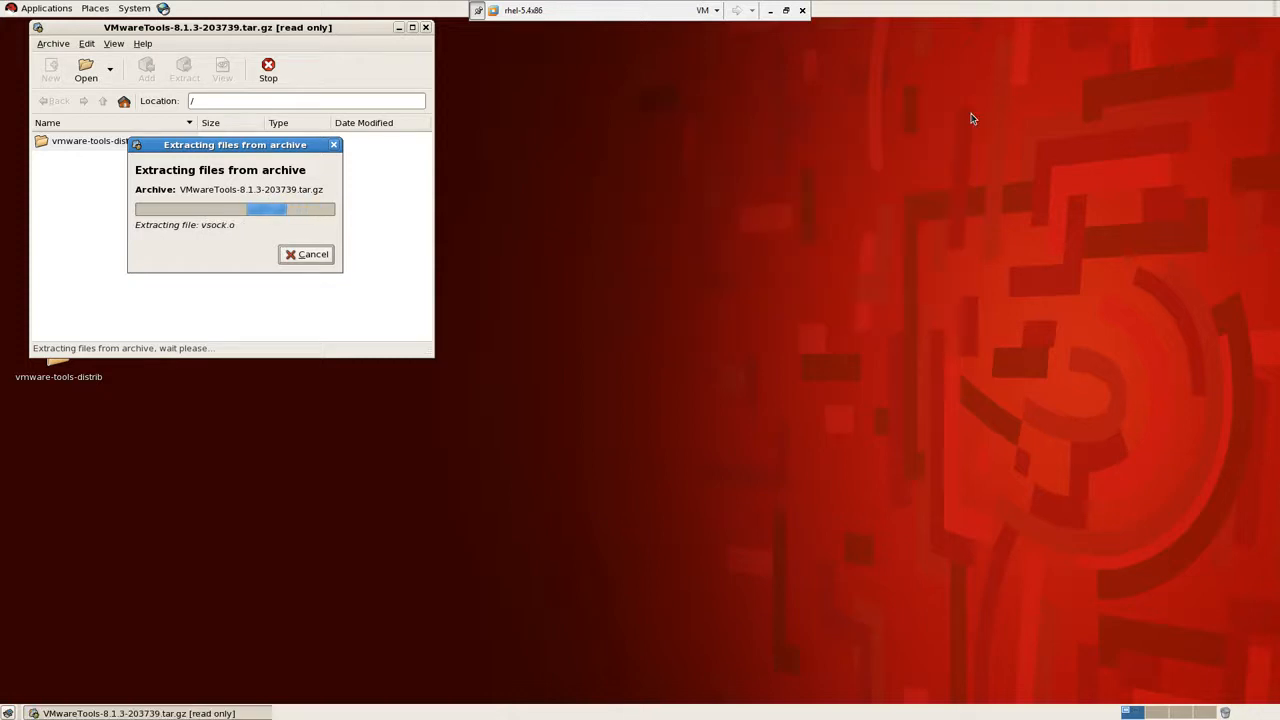
mouse_move(660, 332)
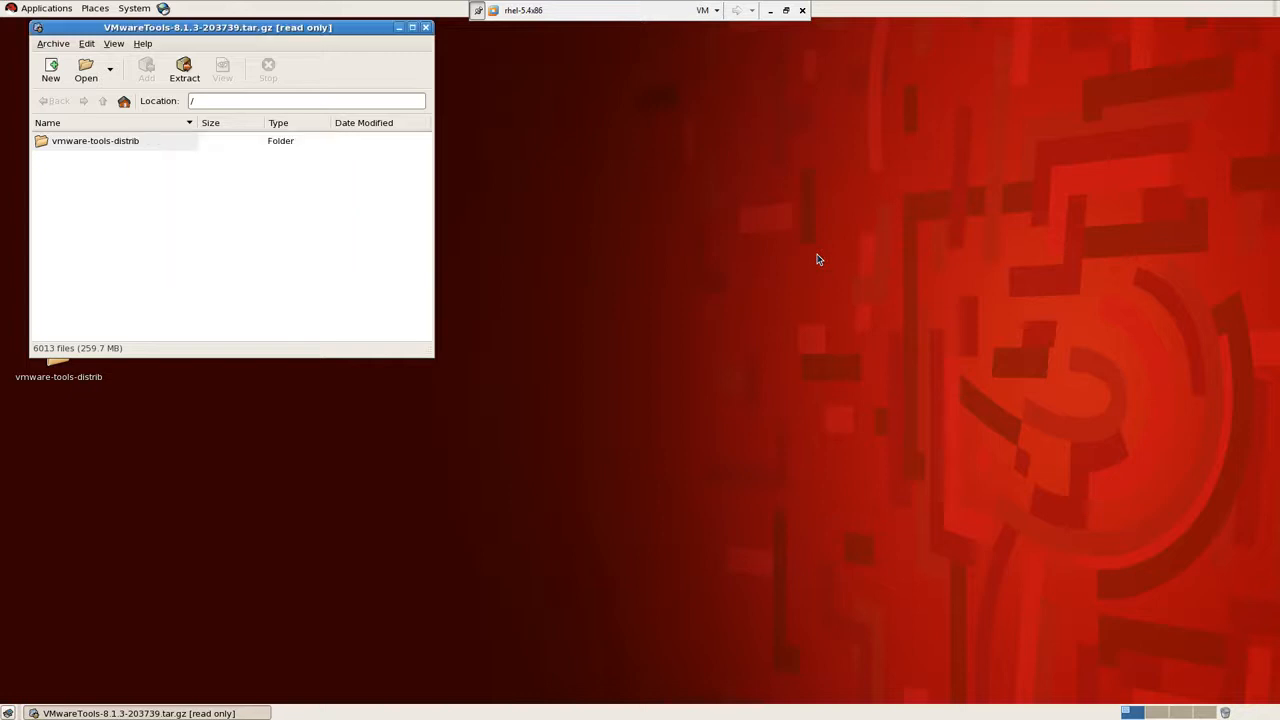
mouse_move(418, 48)
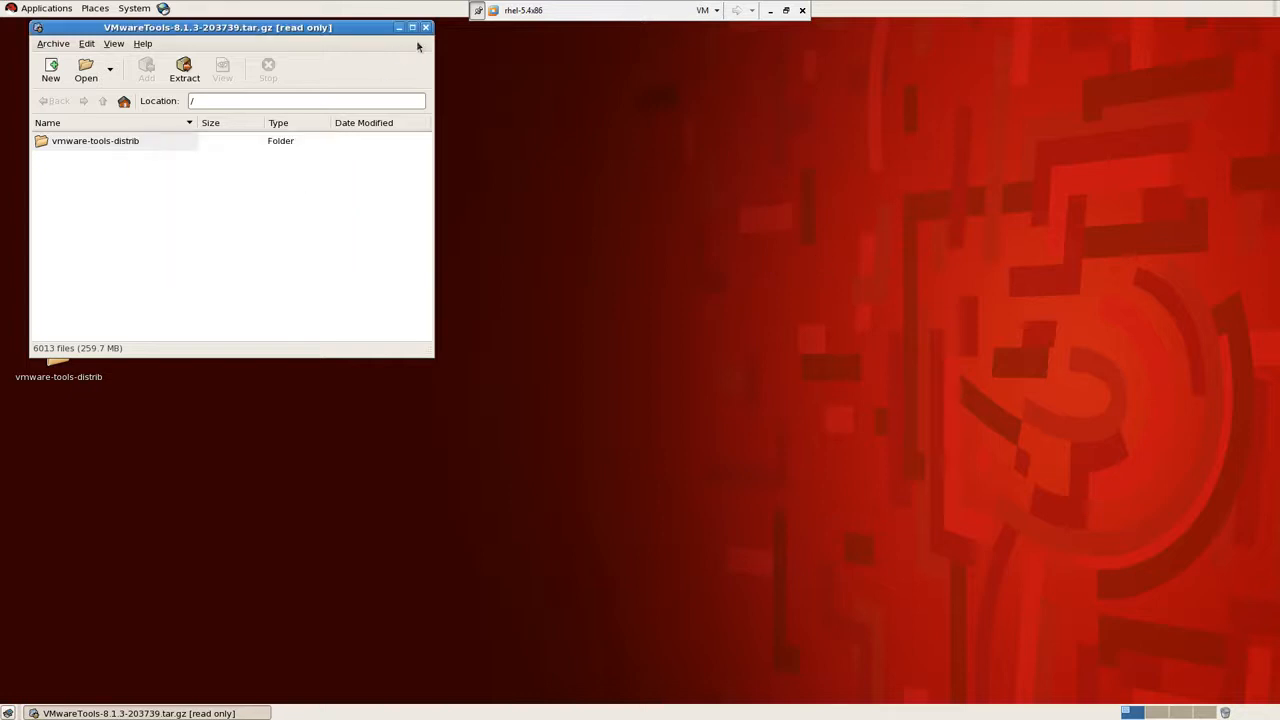
left_click(426, 28)
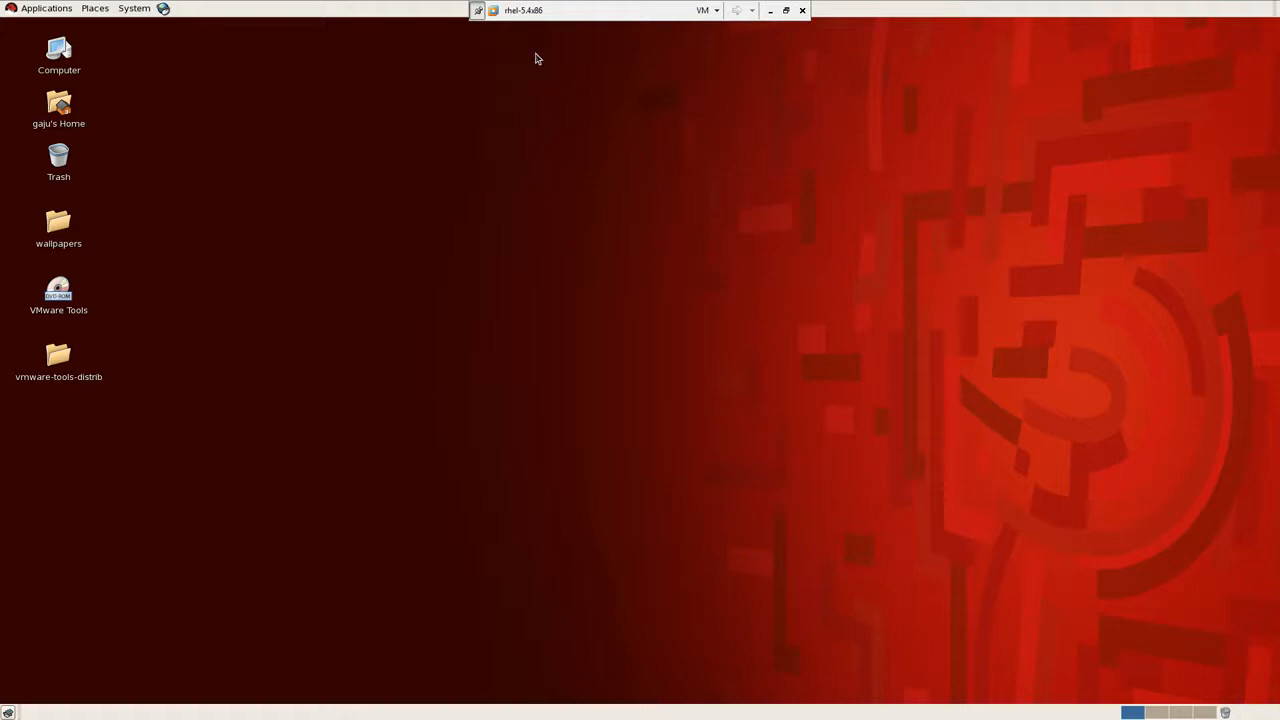
mouse_move(362, 264)
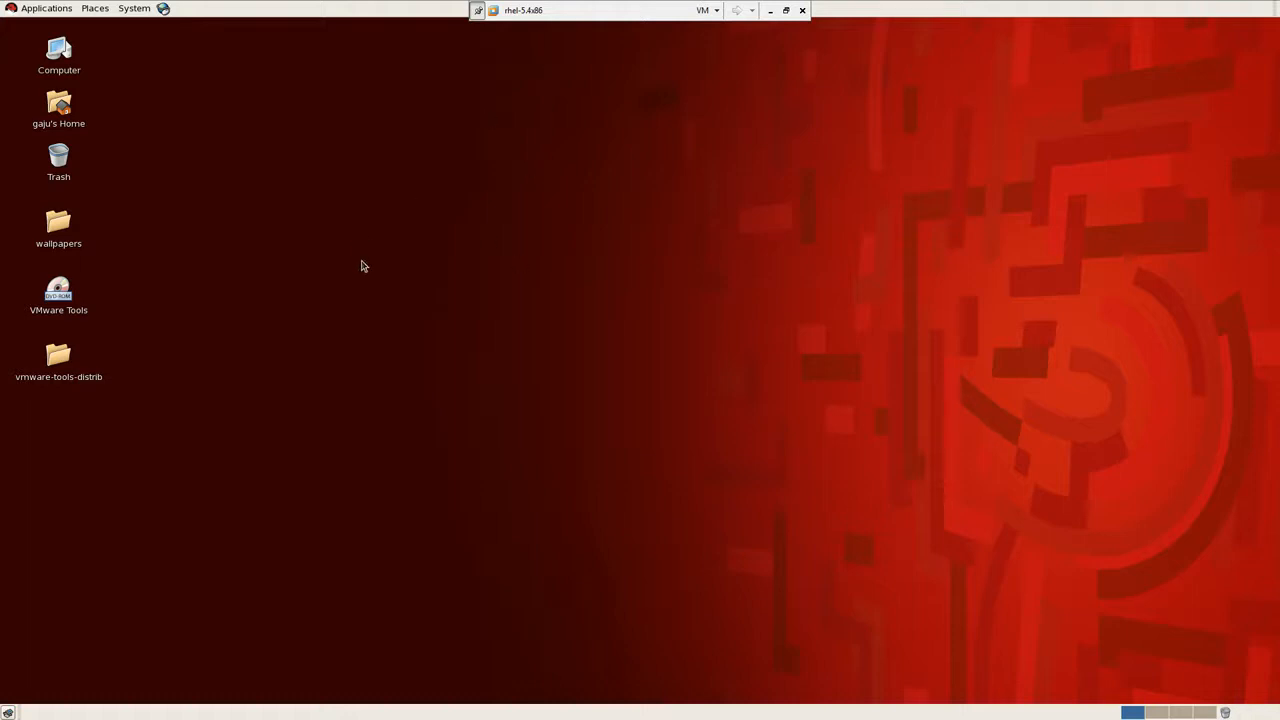
mouse_move(688, 212)
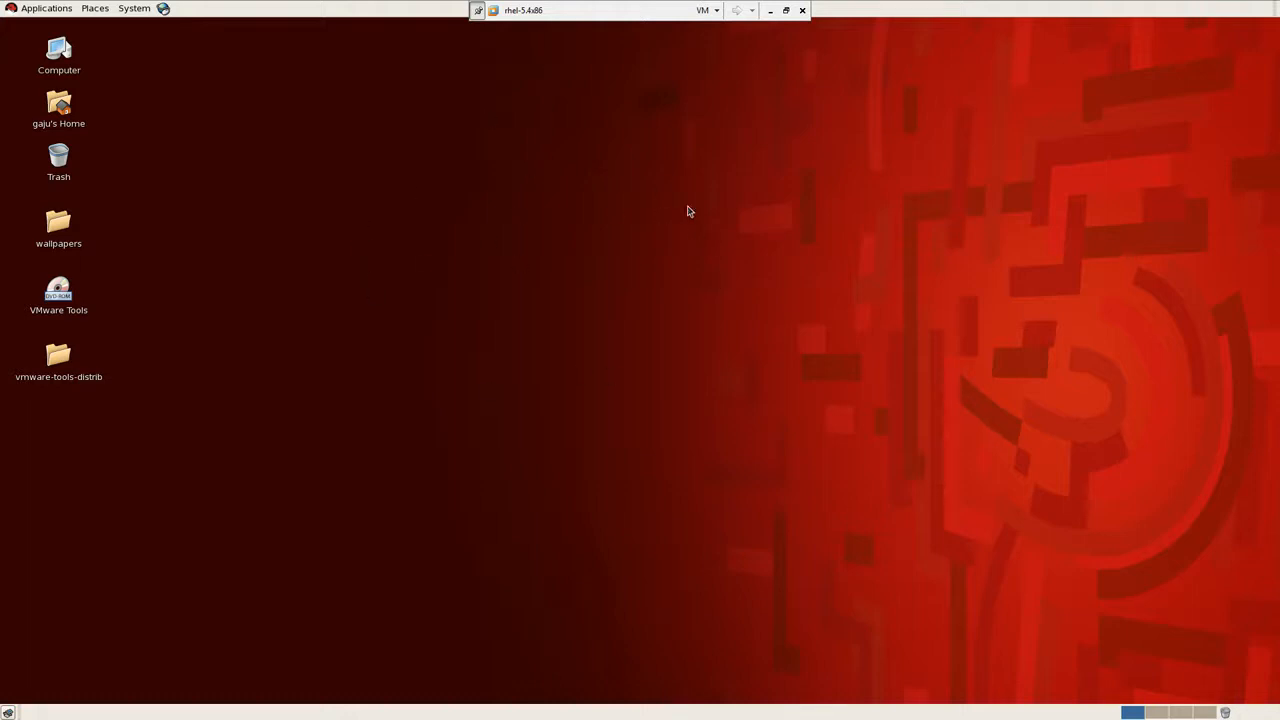
mouse_move(492, 180)
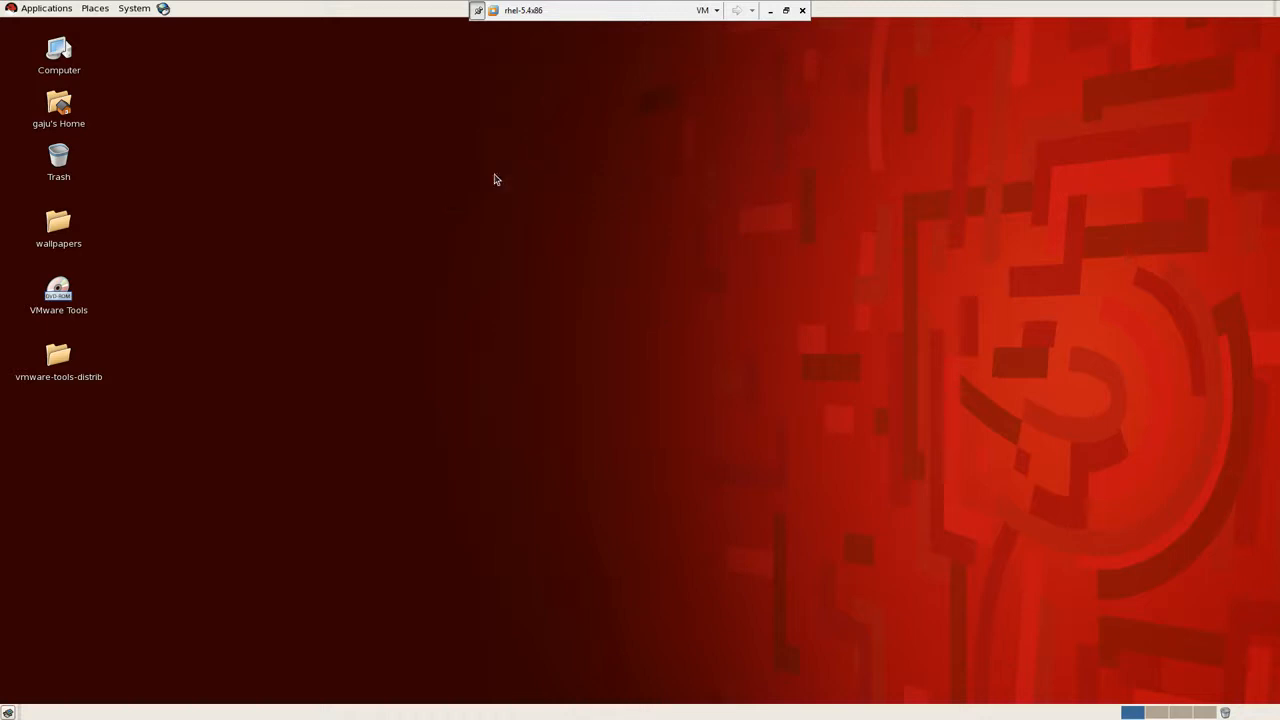
mouse_move(300, 228)
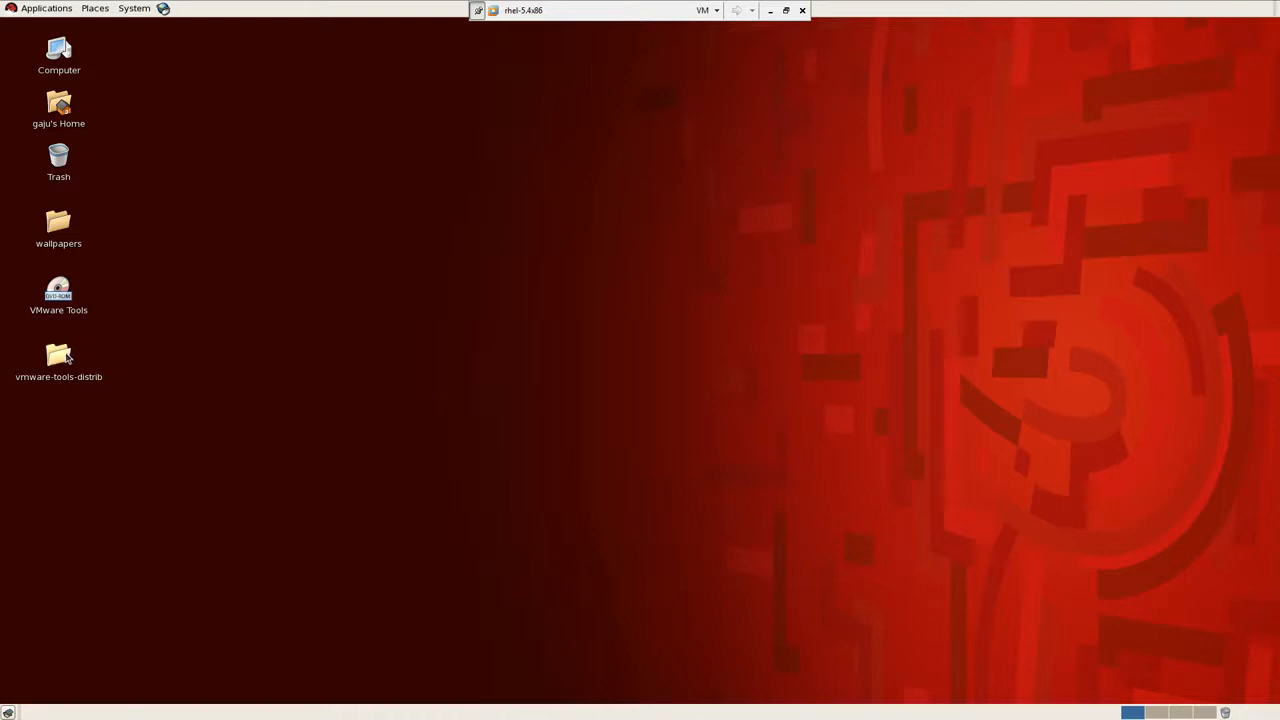
double_click(58, 360)
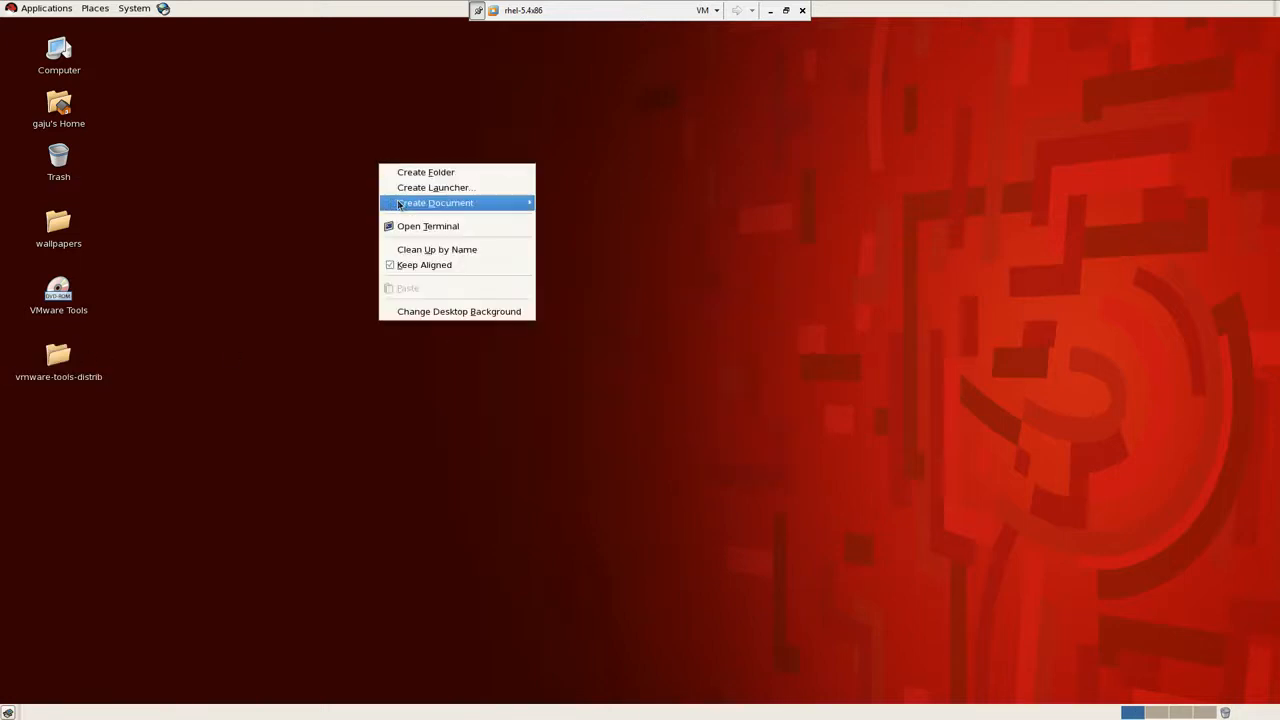
Open a desktop terminal and become root with 'su -' and the root password.
left_click(428, 224)
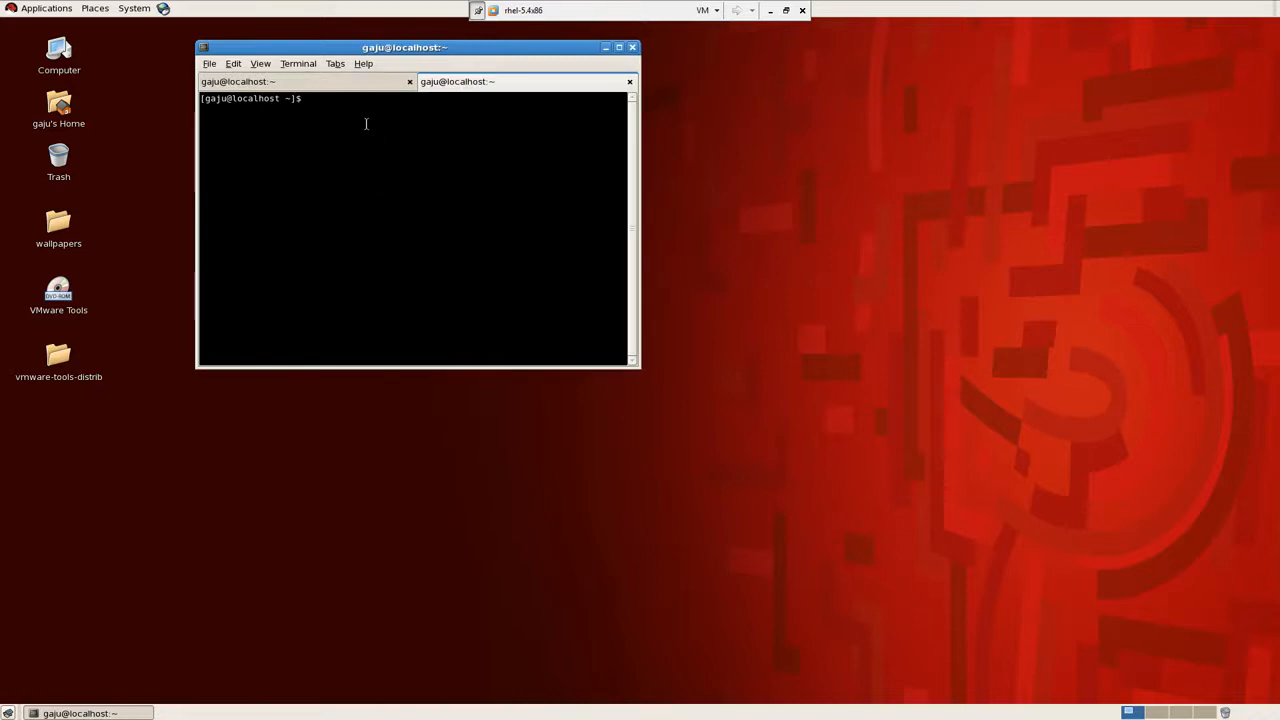
type("su -")
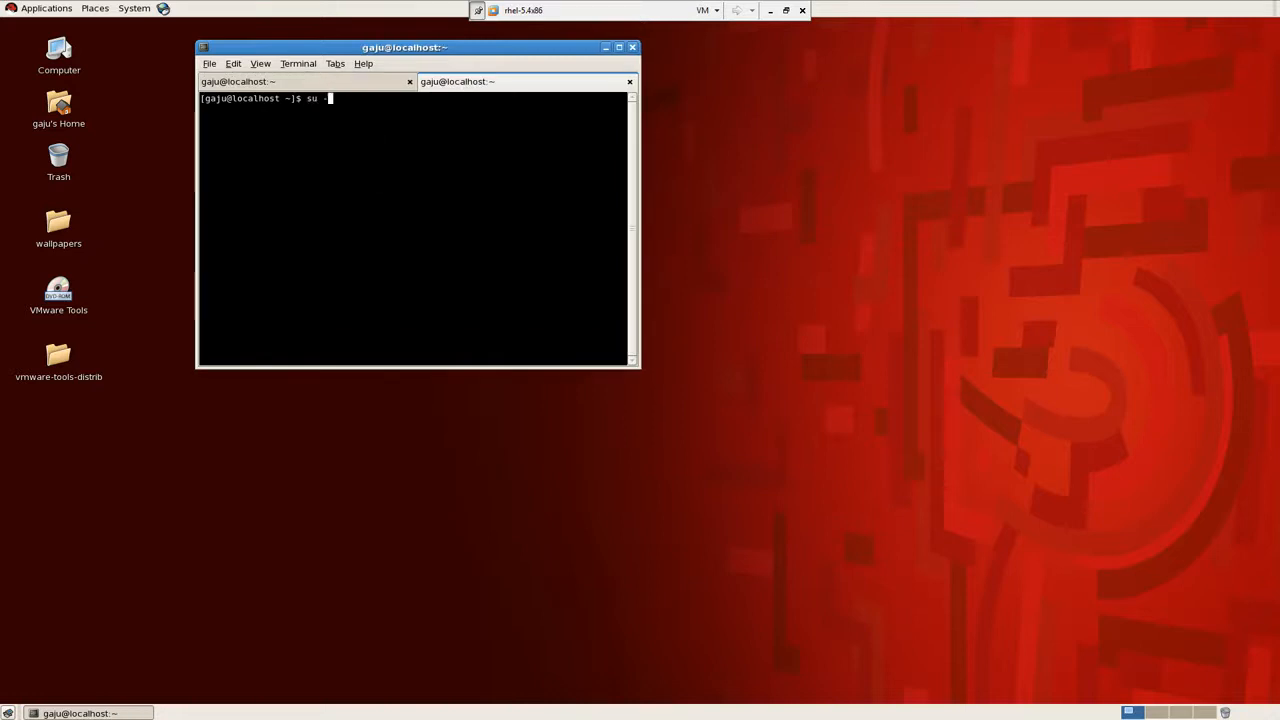
type("-")
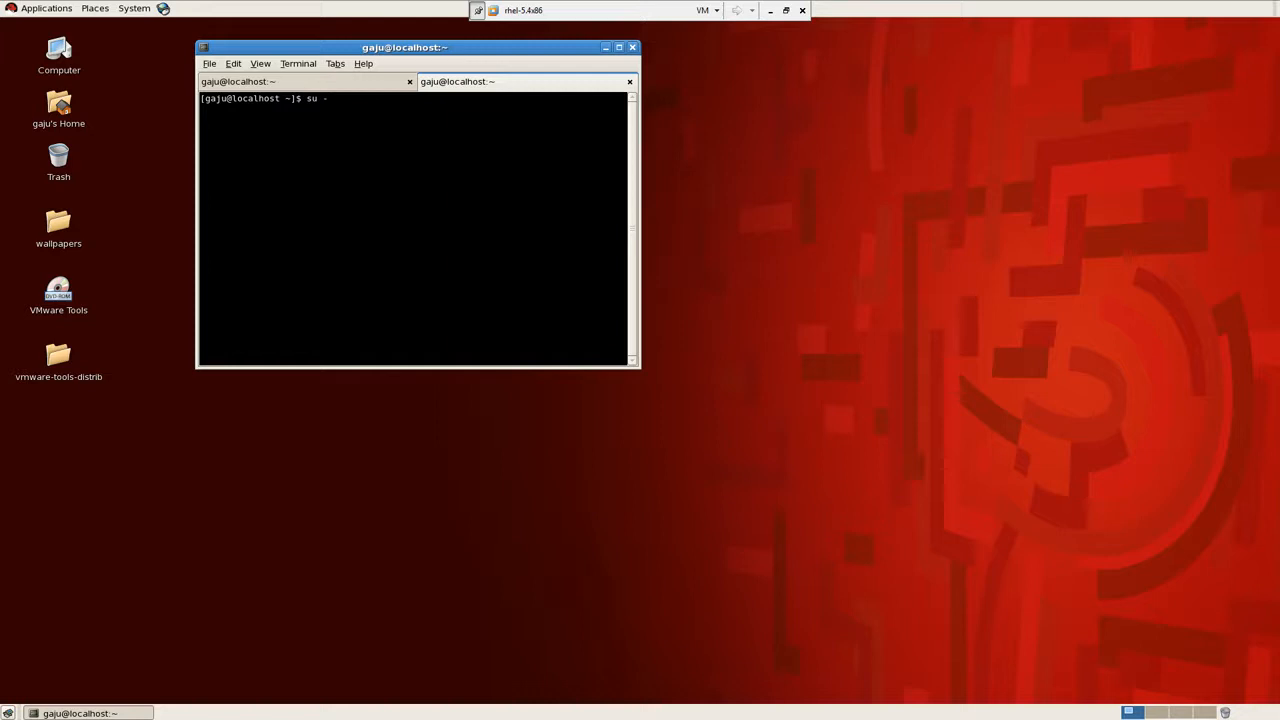
key("Return")
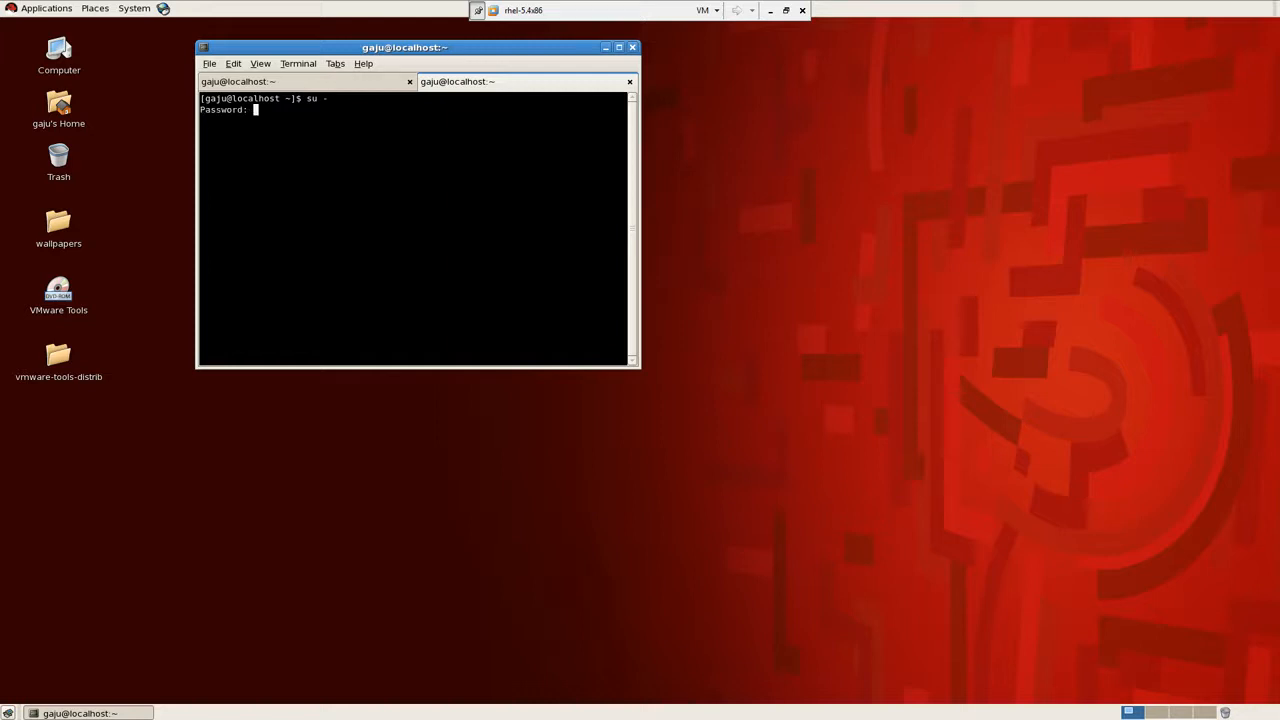
key("Return")
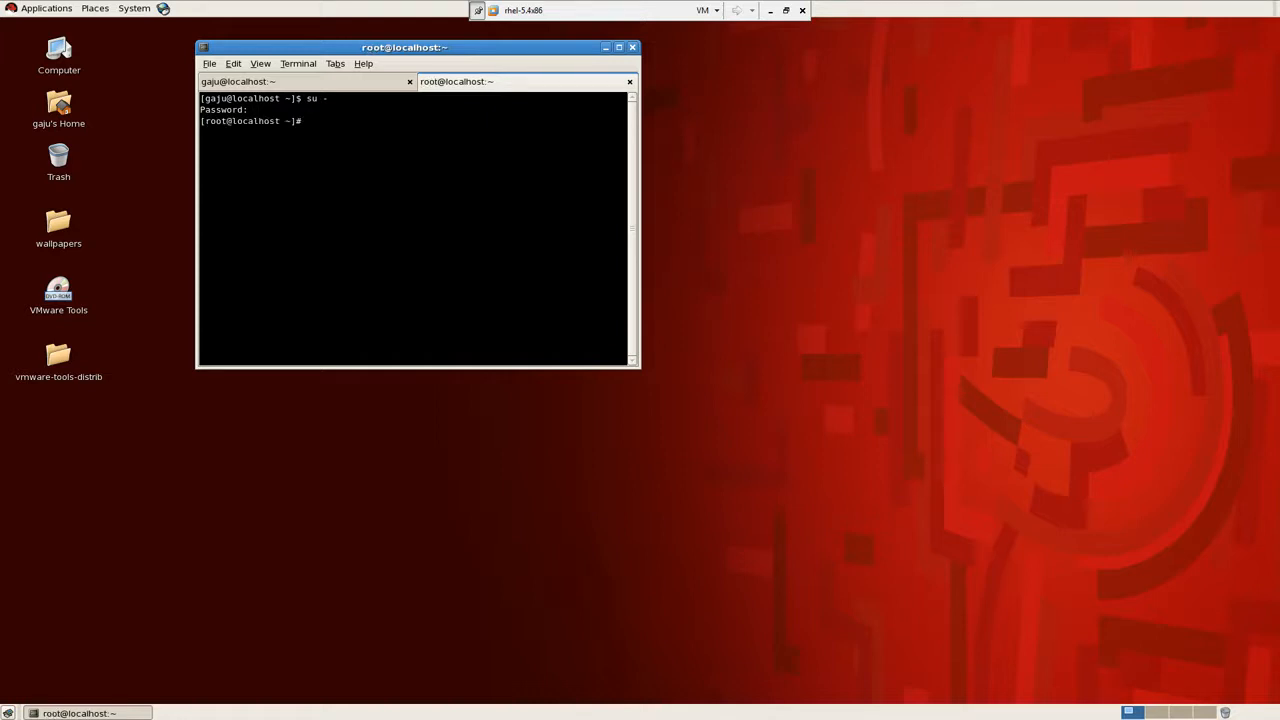
Browse the vmware-tools-distrib folder on the desktop in a file window.
left_click(58, 356)
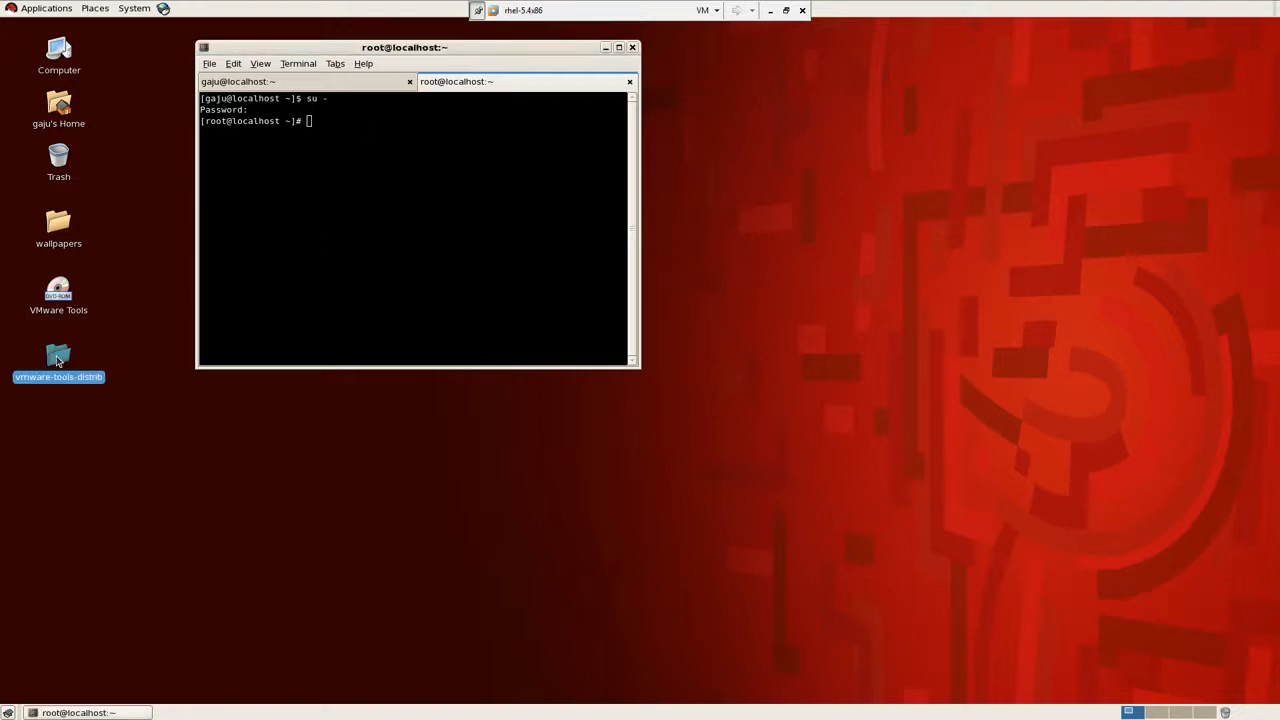
right_click(58, 360)
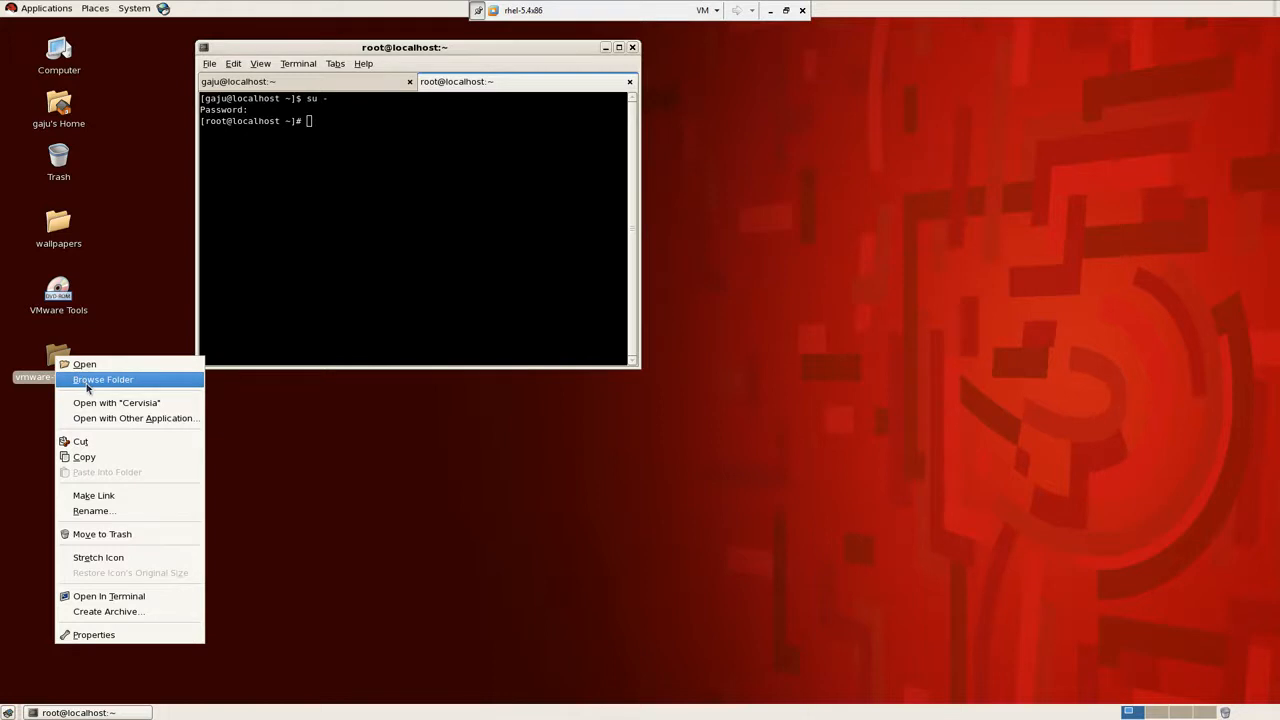
left_click(102, 380)
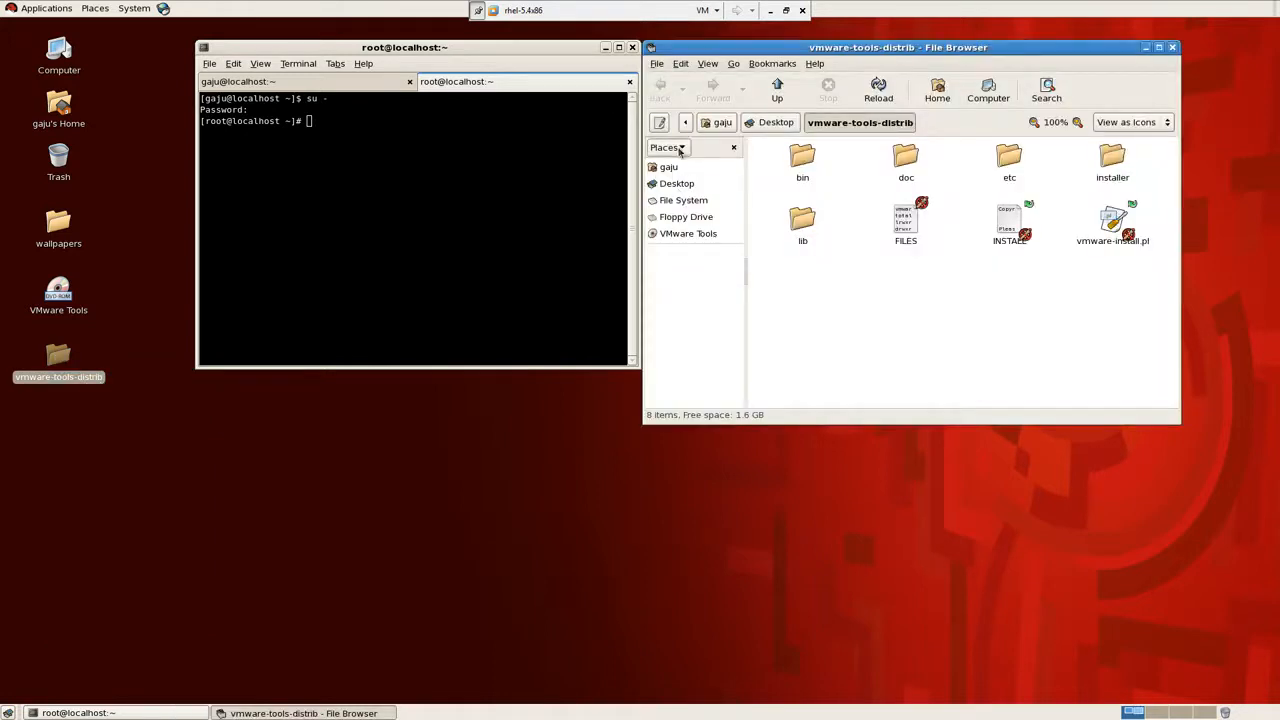
In the root terminal, cd to /home/gaju/Desktop/vmware-tools-distrib/ and run ls.
left_click(660, 122)
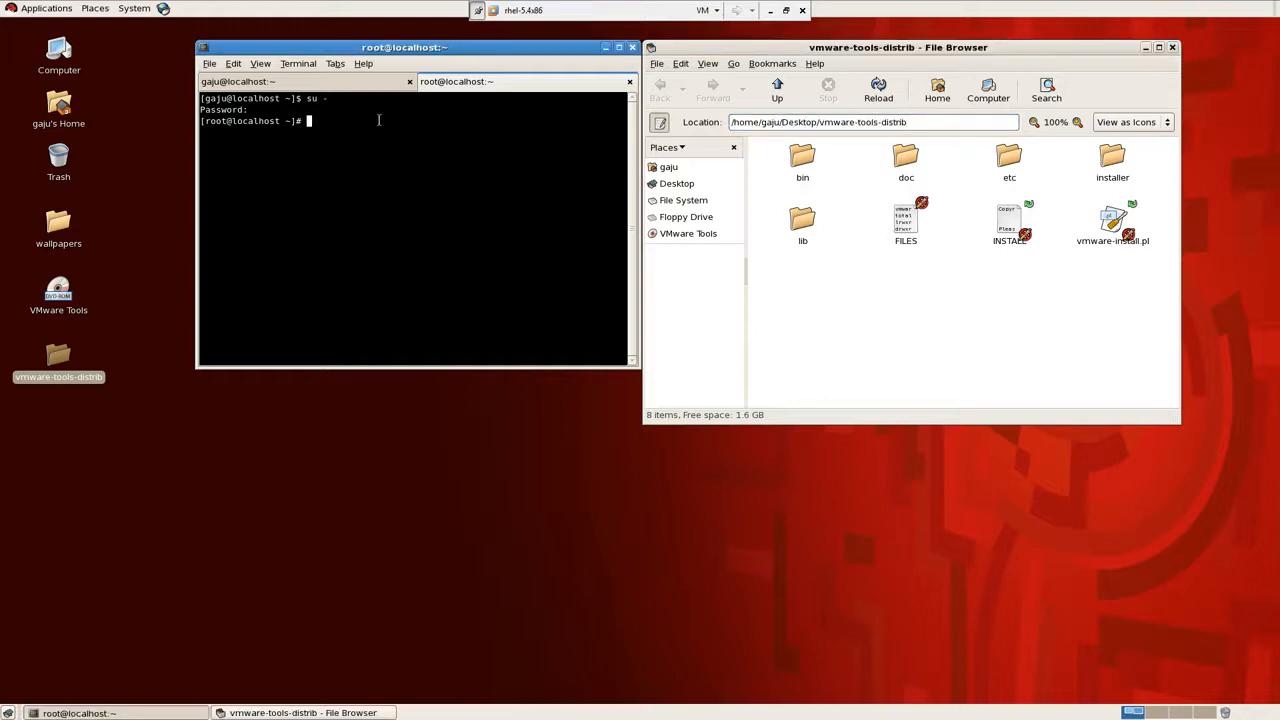
type("cd")
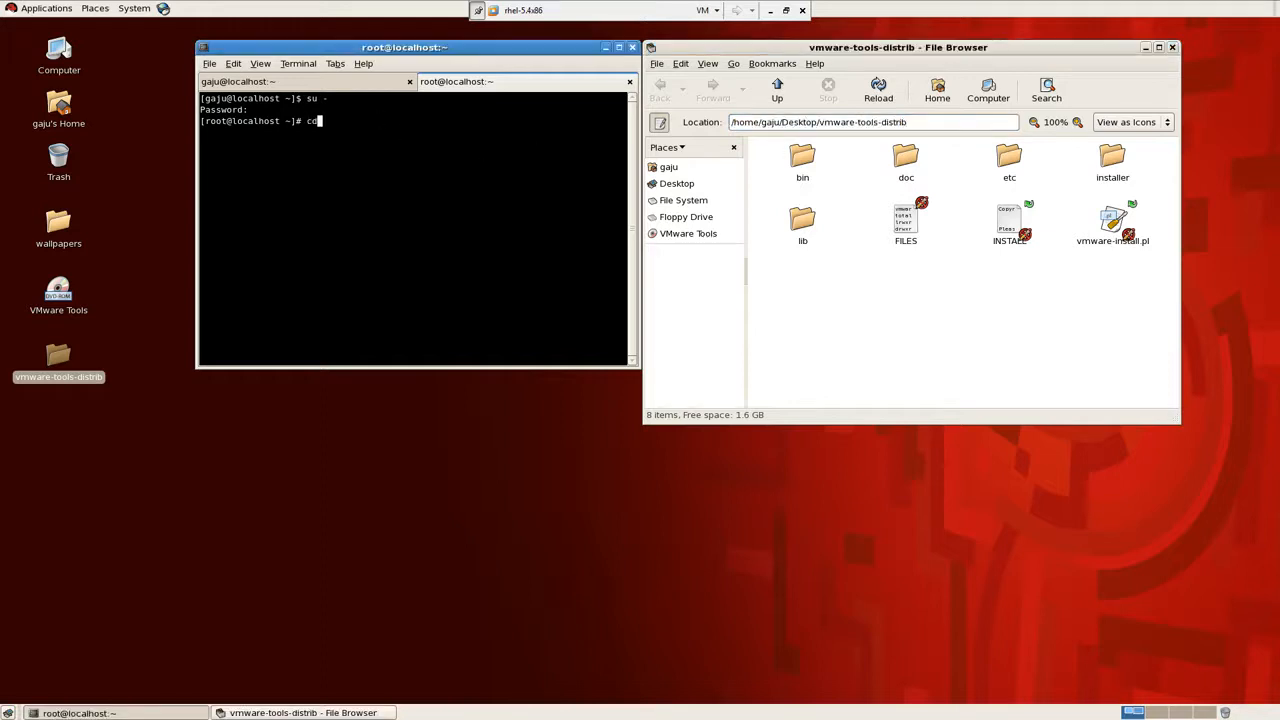
type("/h")
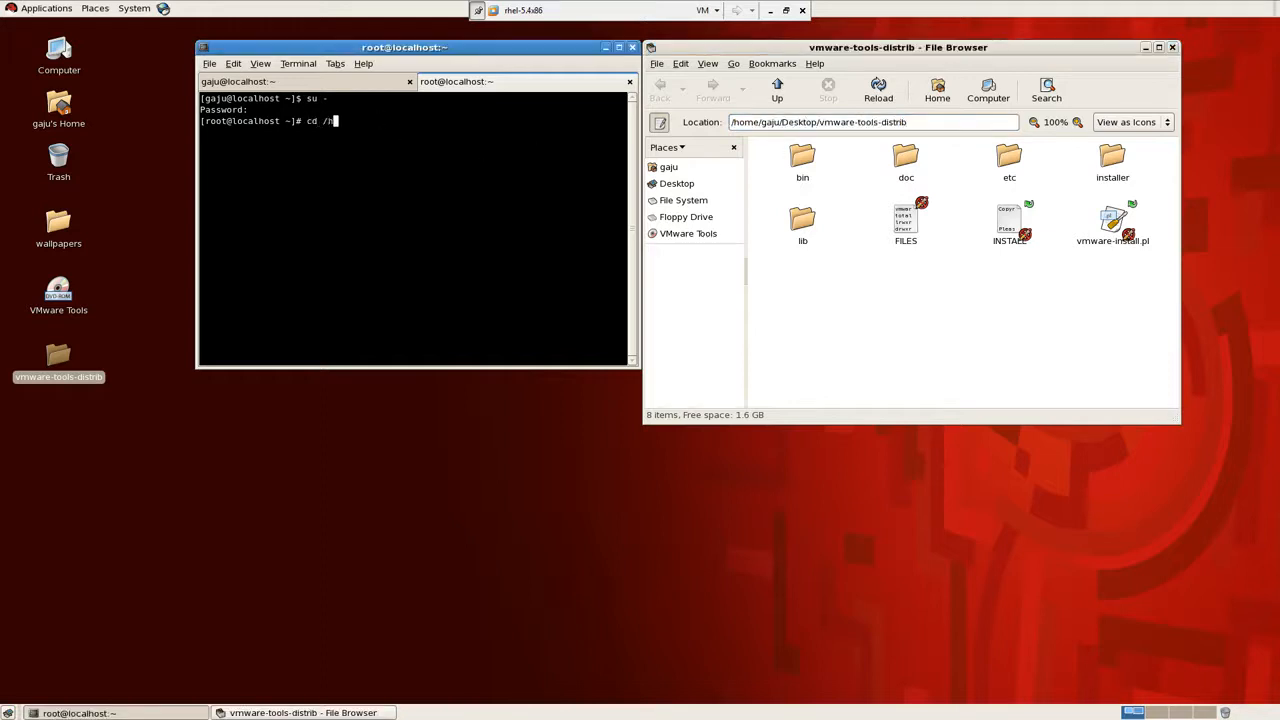
type("ome/")
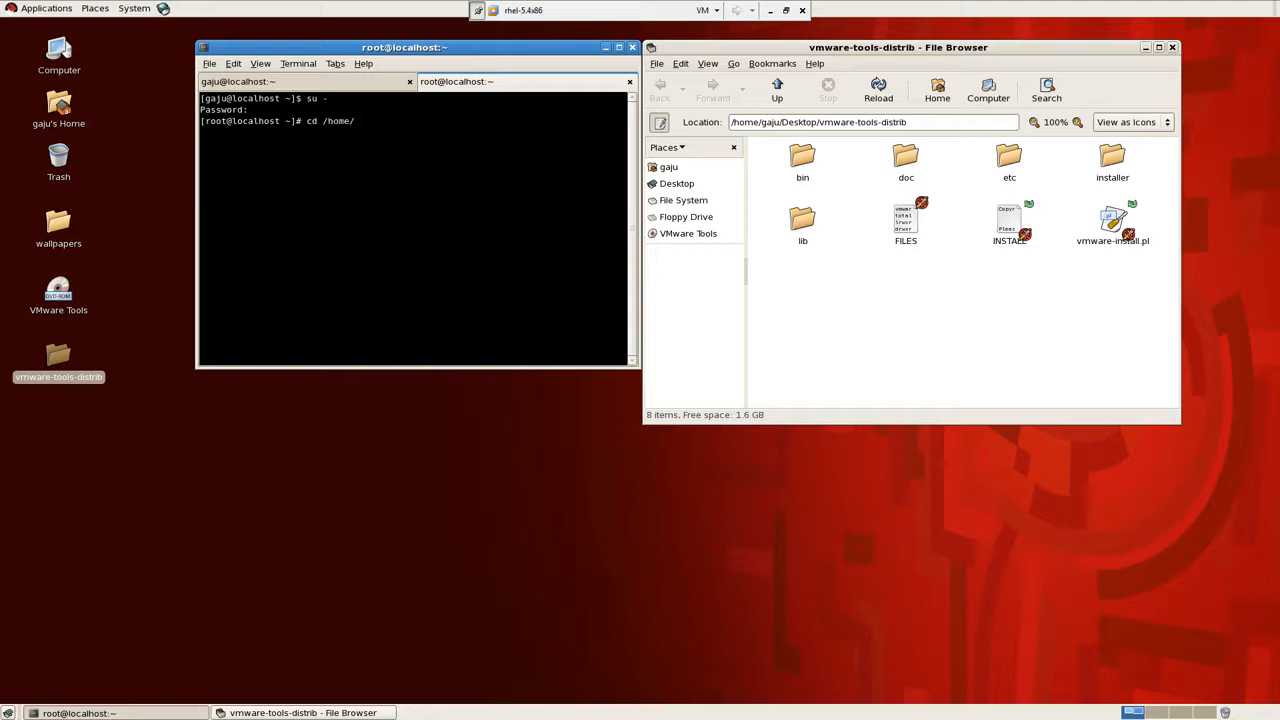
type("gaju/")
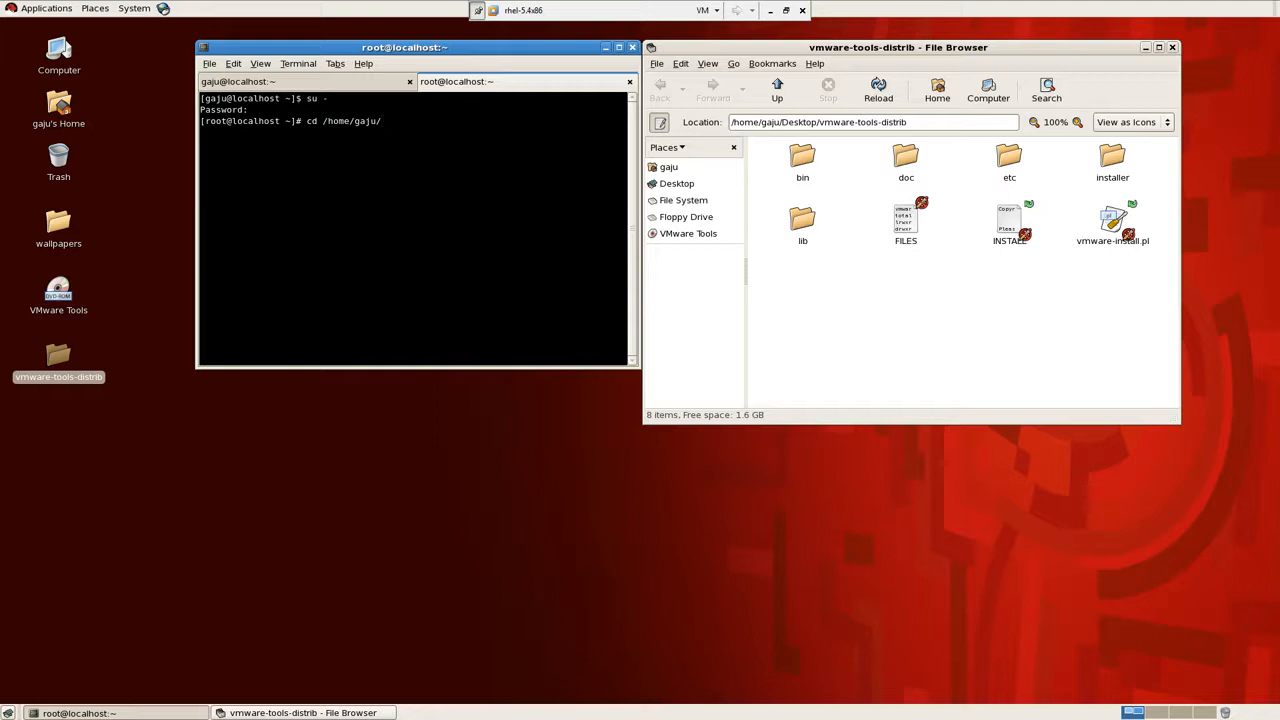
type("Desktop/")
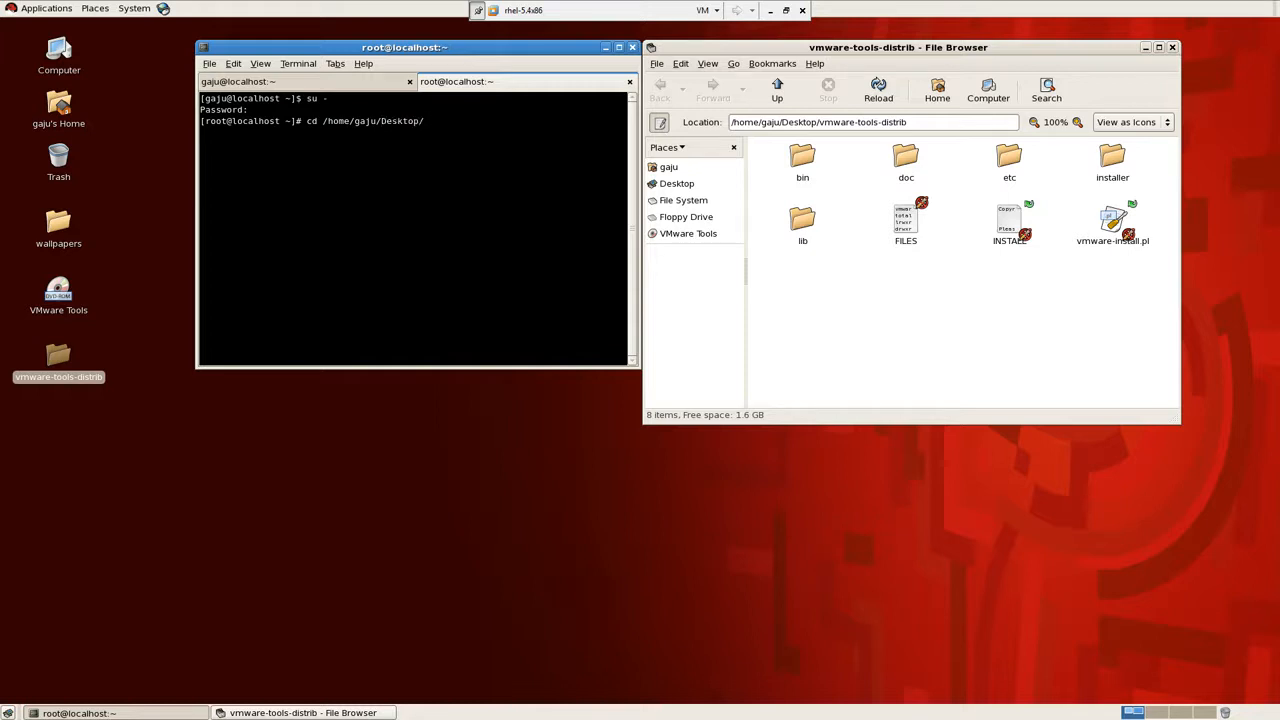
type("vmware-tools-distrib/")
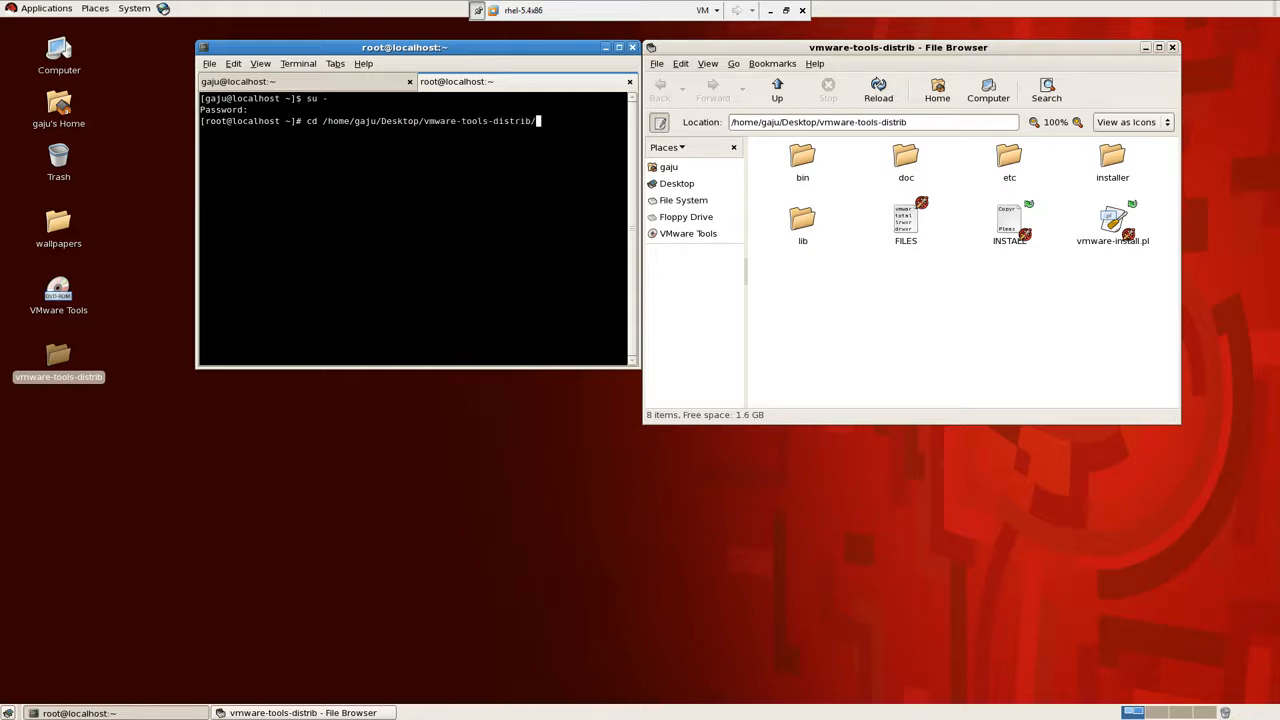
key("Return")
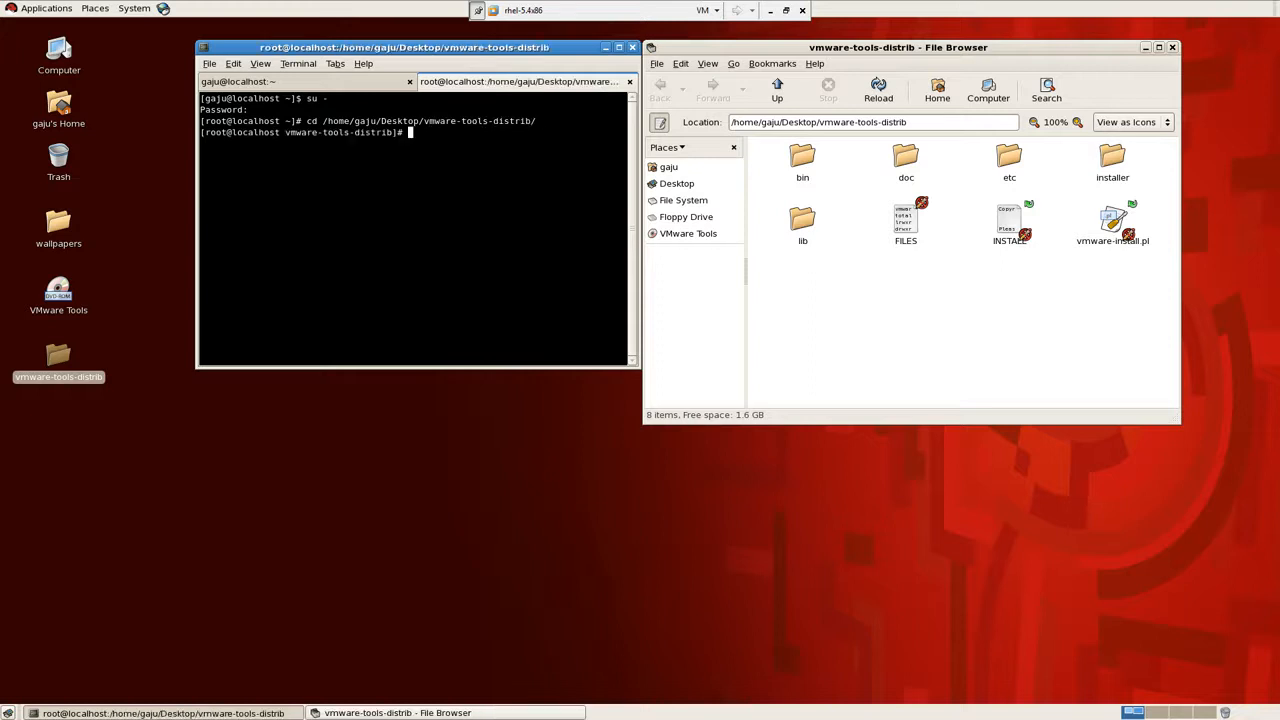
type("ls")
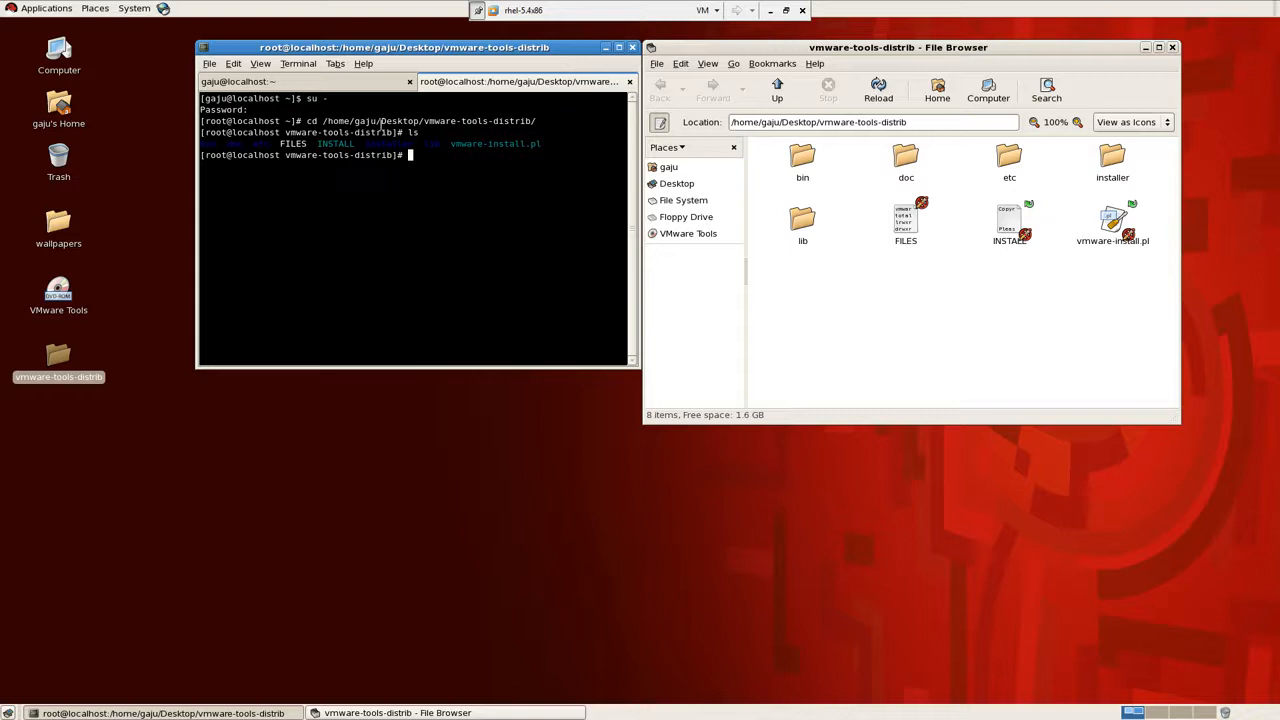
double_click(1008, 220)
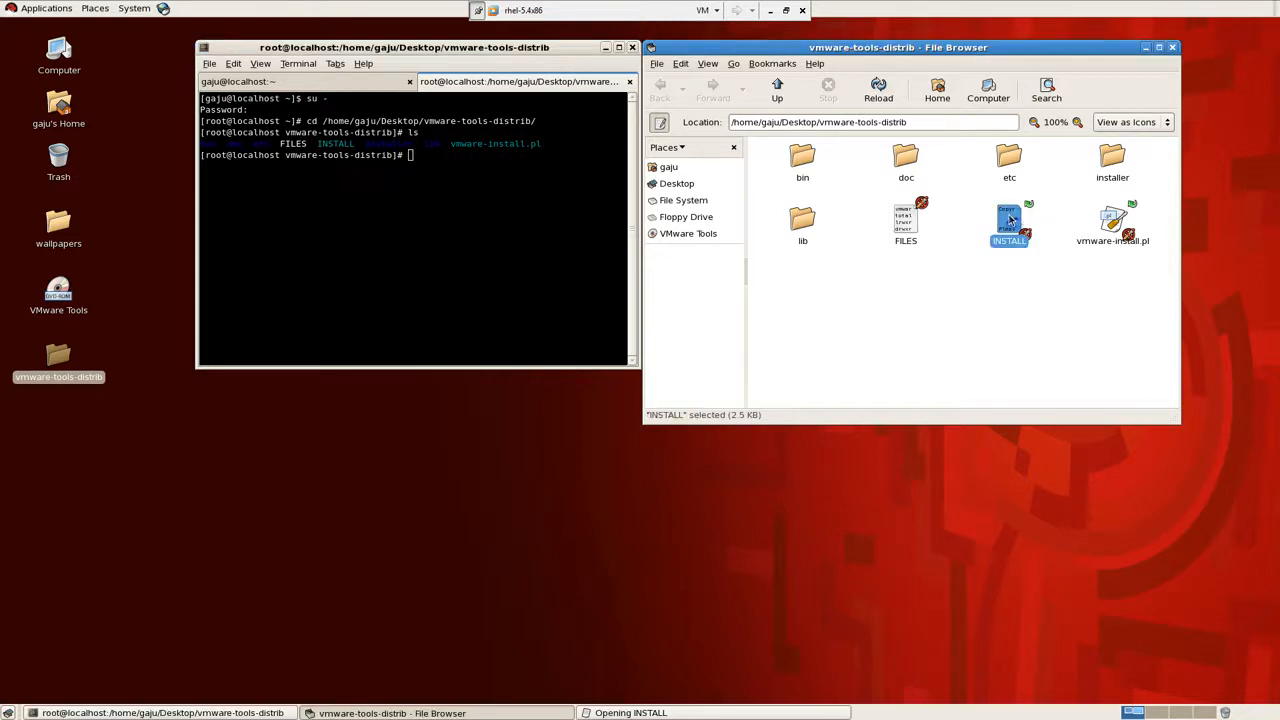
double_click(1008, 220)
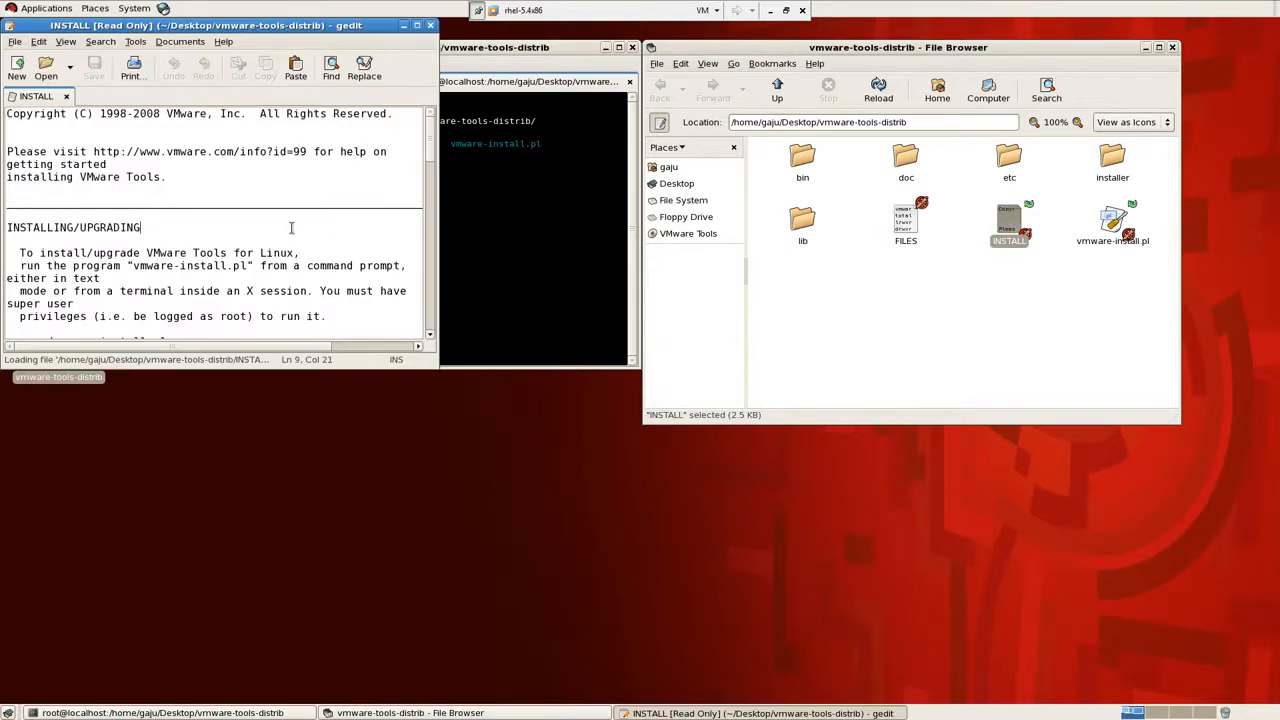
scroll("down", 3)
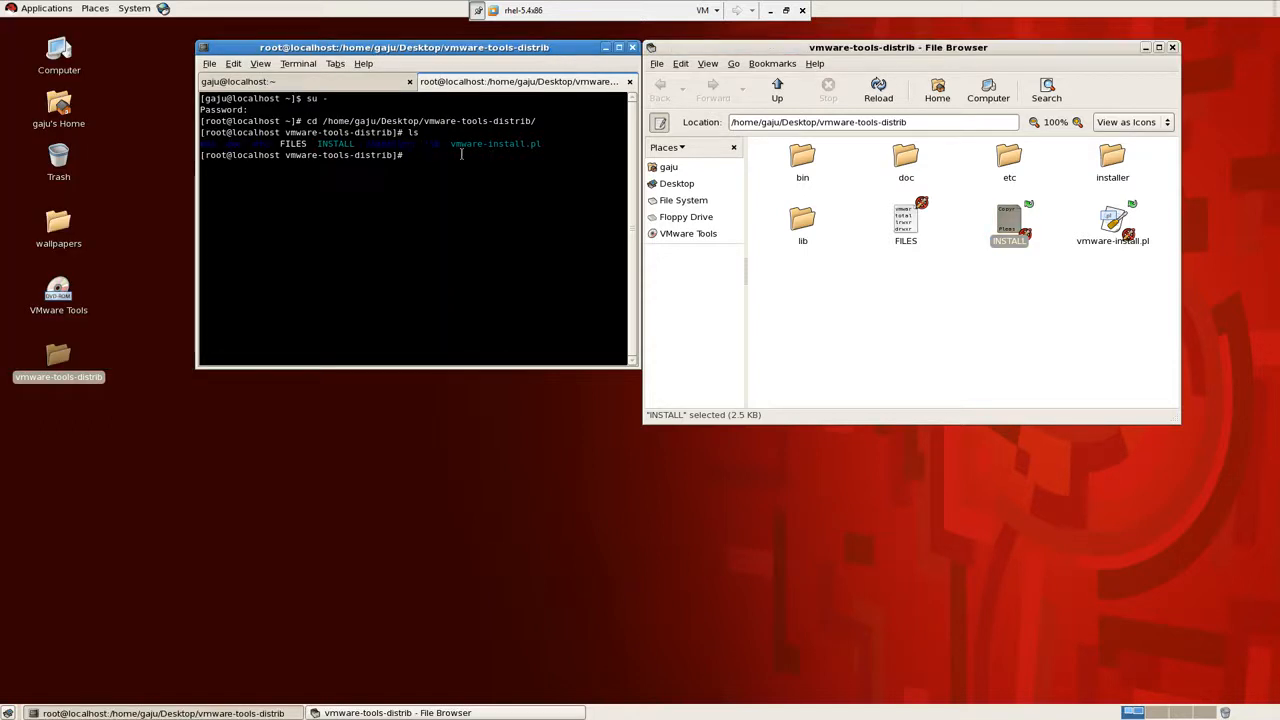
Enter ./vmware-install.pl in the root terminal.
type("./")
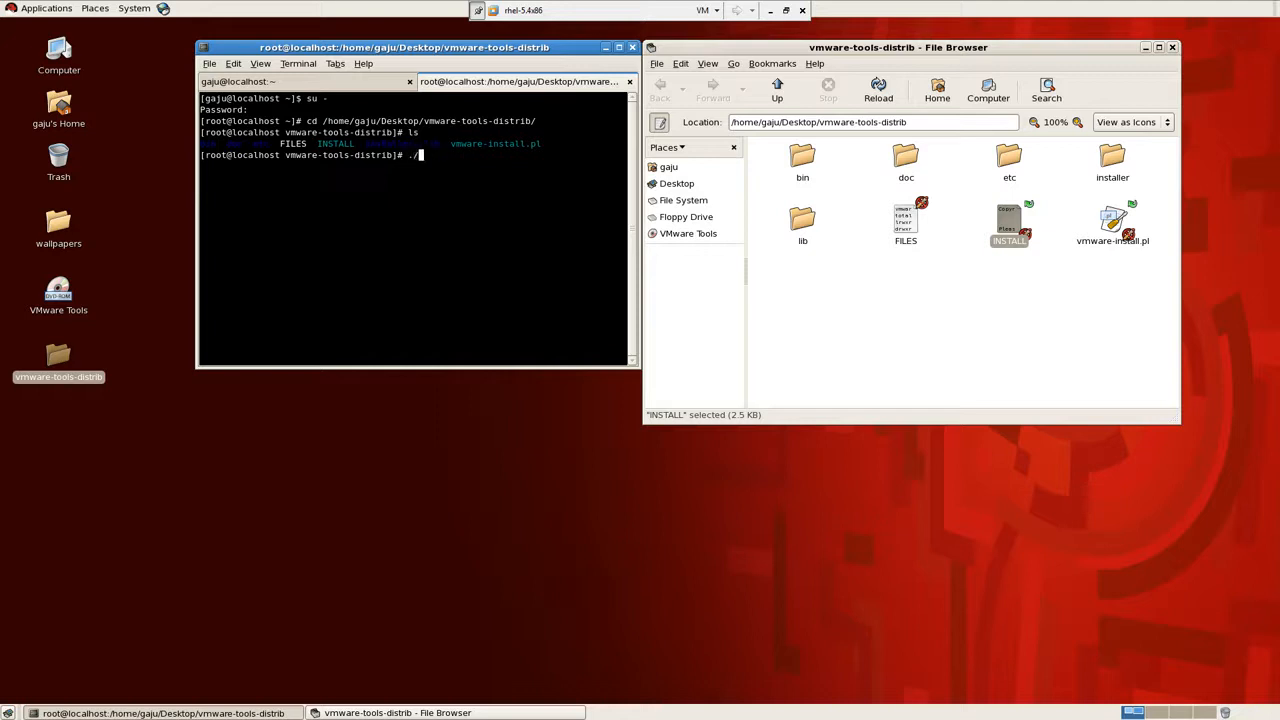
type("vmware-install.pl")
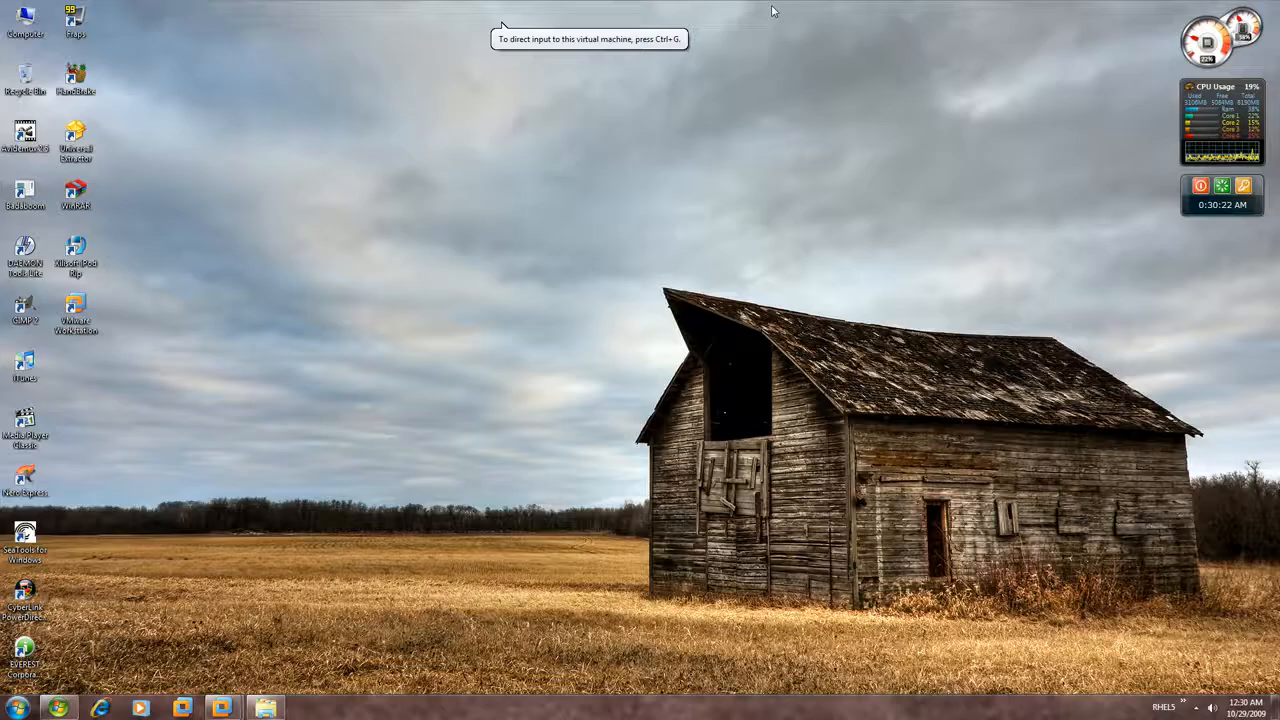
Restore the VMware Workstation window from the Windows 7 taskbar.
left_click(1188, 708)
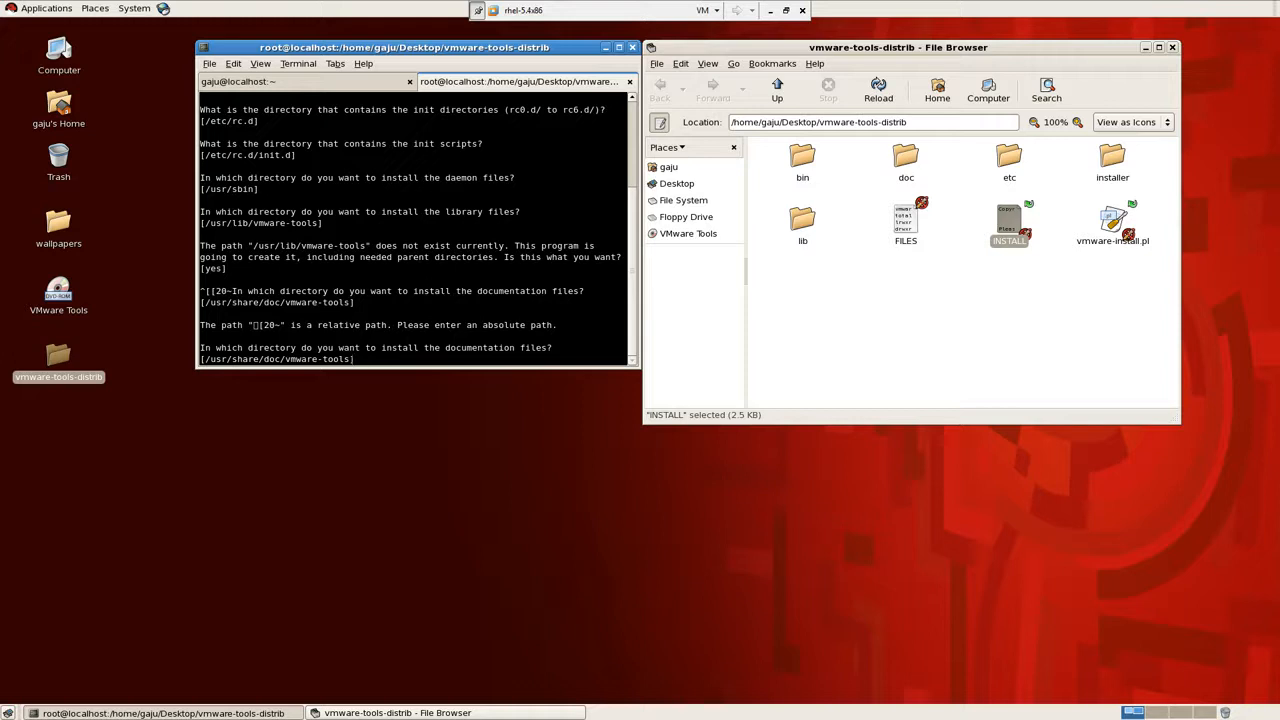
Accept the default documentation directory and agree to run vmware-config-tools.pl.
key("Return")
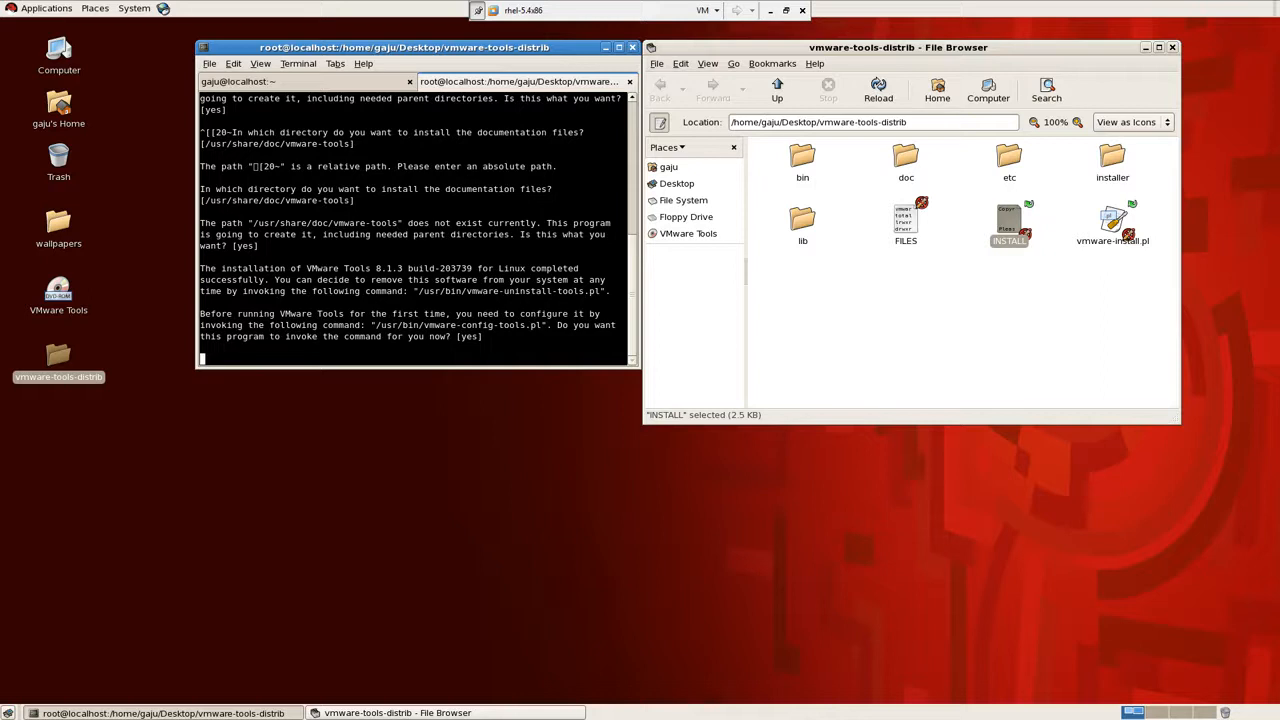
key("Return")
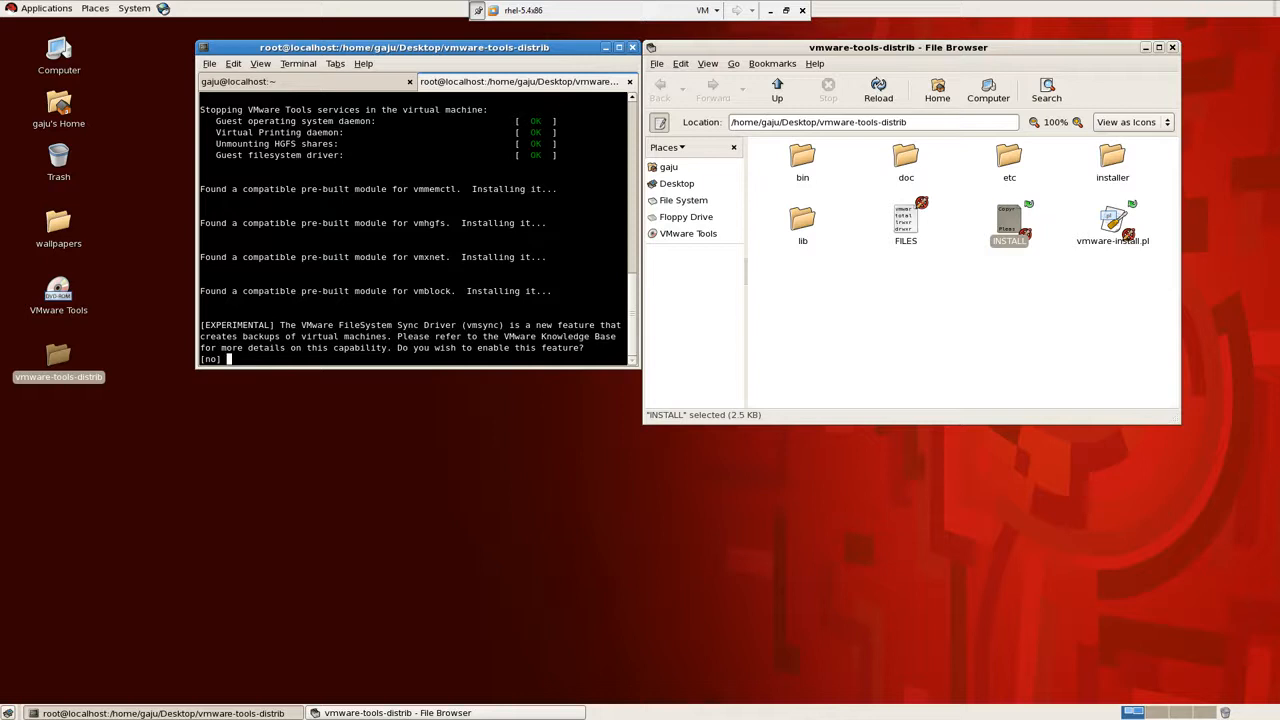
Decline the experimental vmsync driver, letting configuration finish, then open the terminal's File menu.
key("Return")
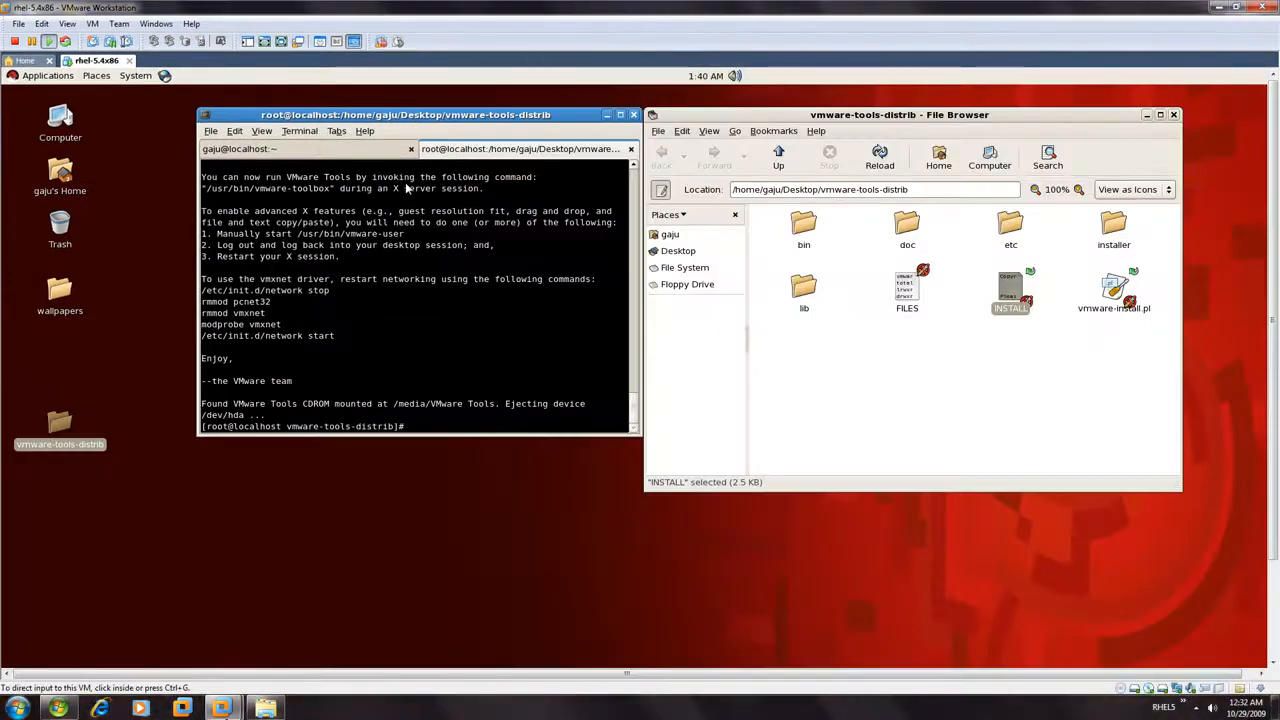
left_click(210, 130)
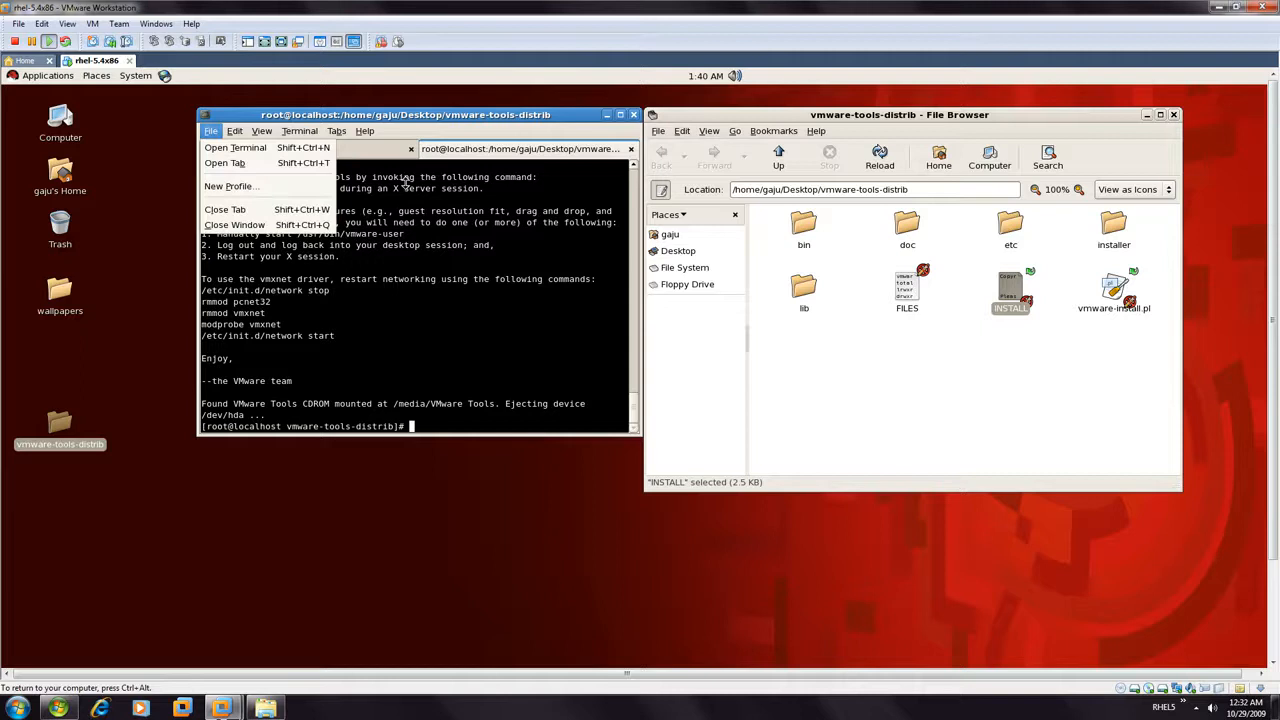